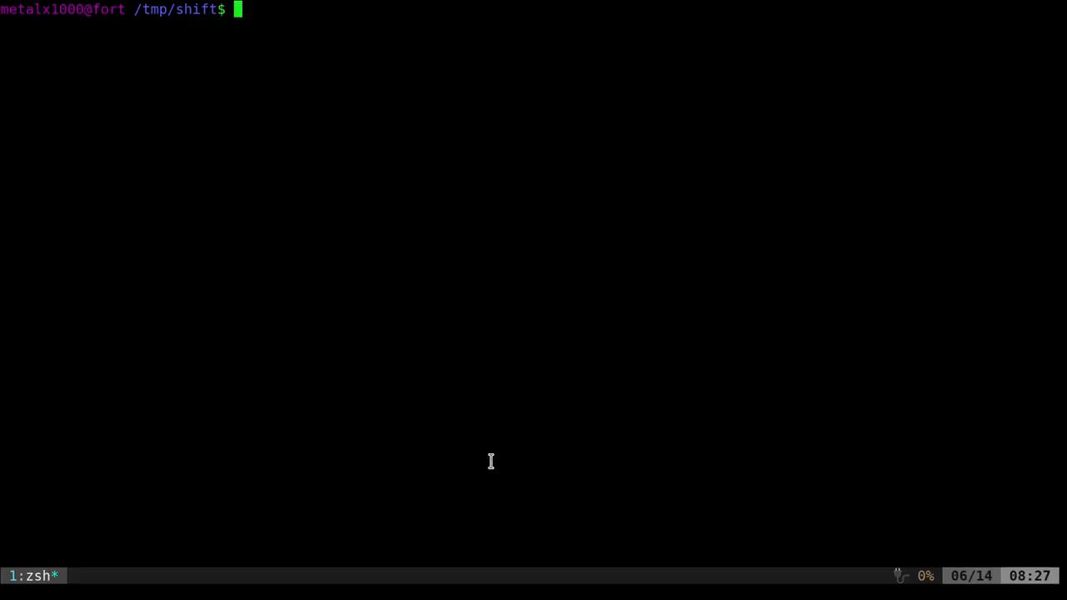
Launch Vim on a new, empty file named chritmas.sh
{"action": "type", "text": "vim"}
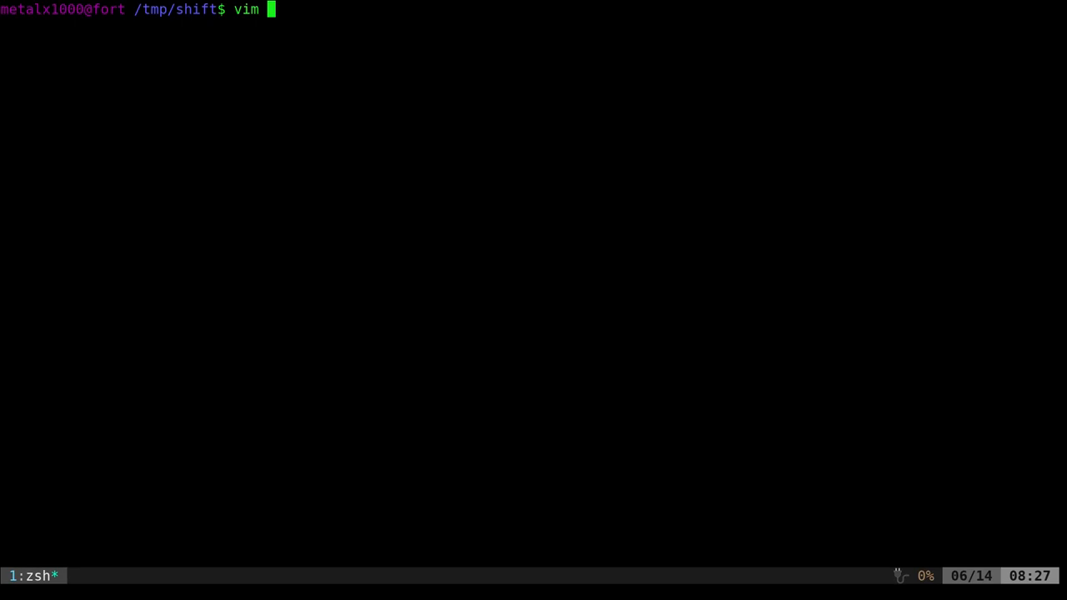
{"action": "type", "text": "chritmas"}
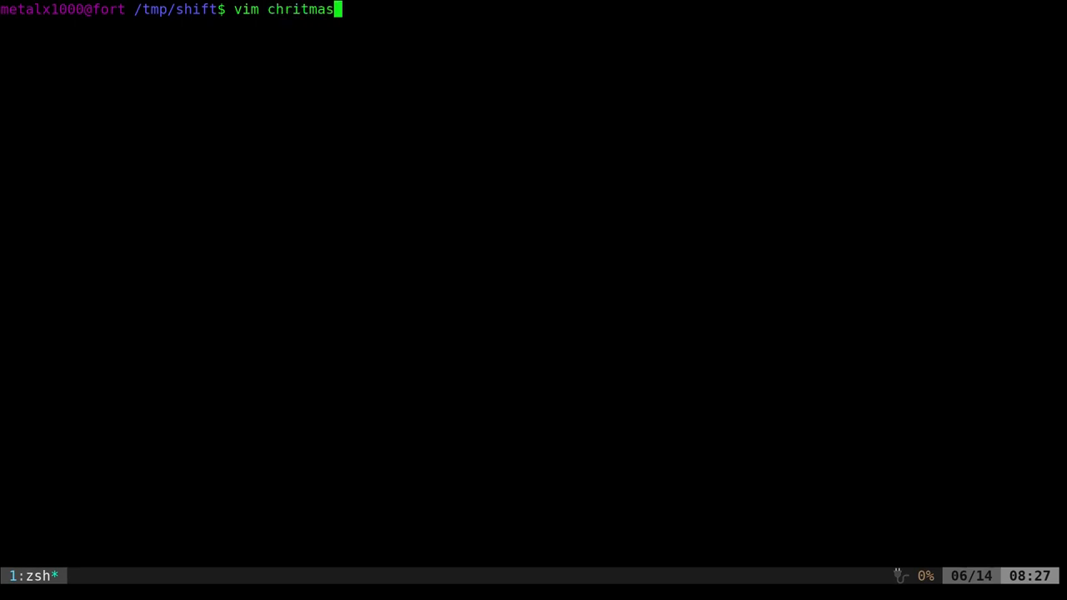
{"action": "type", "text": ".sh"}
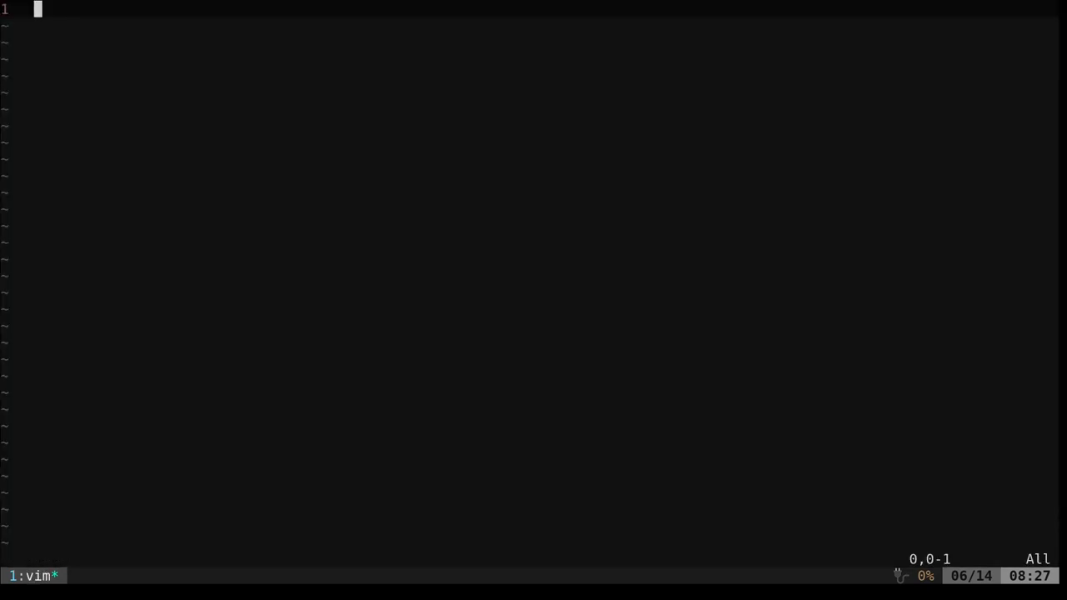
Start the script with the #!/bin/bash shebang, then define A, B, C start dates
{"action": "type", "text": "#!/bin/bash"}
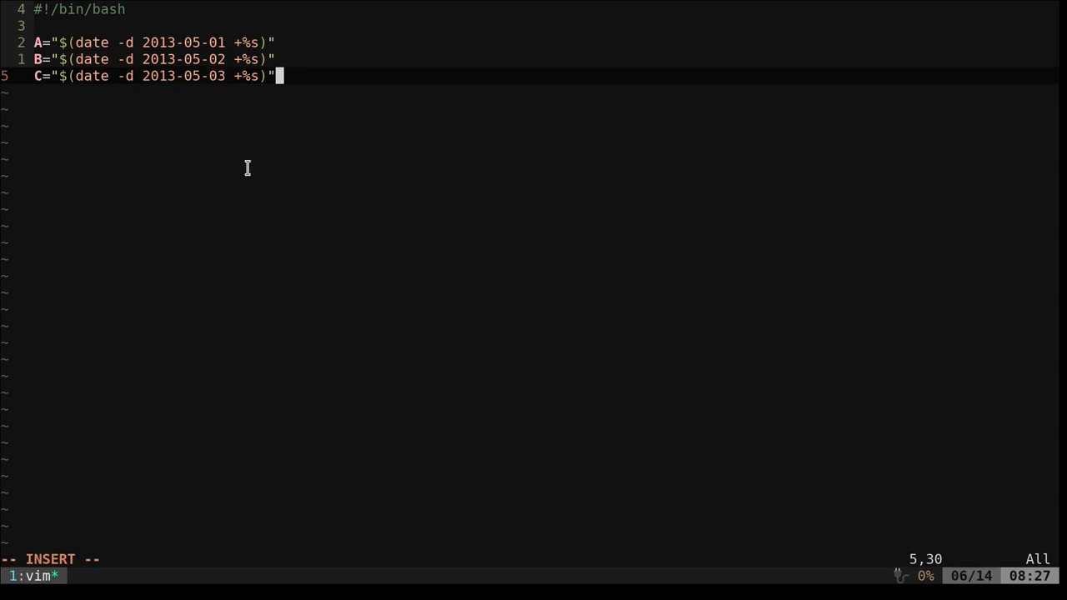
{"action": "mouse_move", "coordinate": [146, 59]}
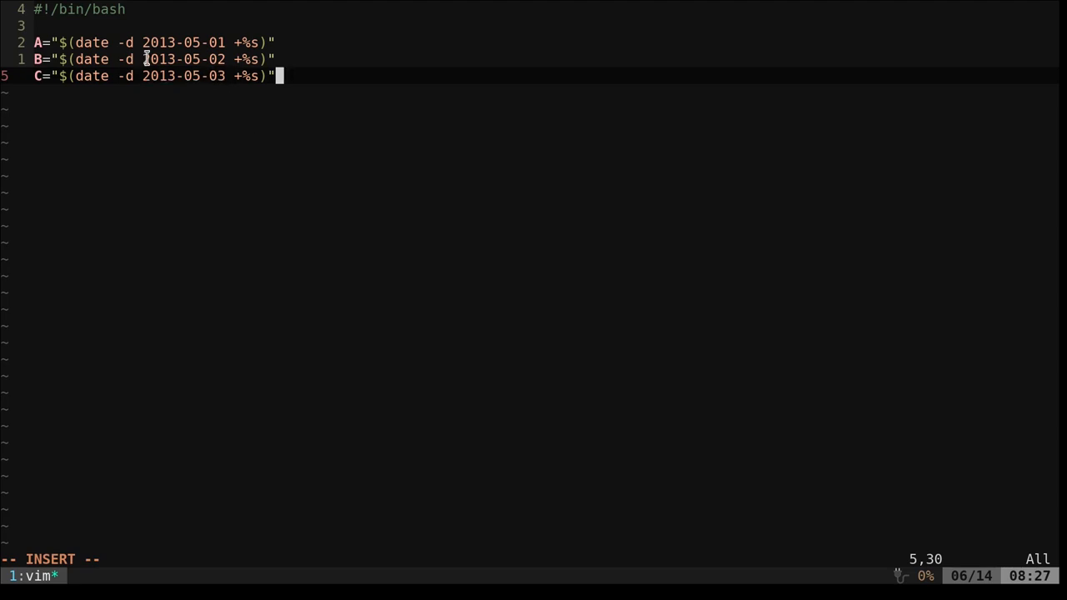
{"action": "mouse_move", "coordinate": [94, 76]}
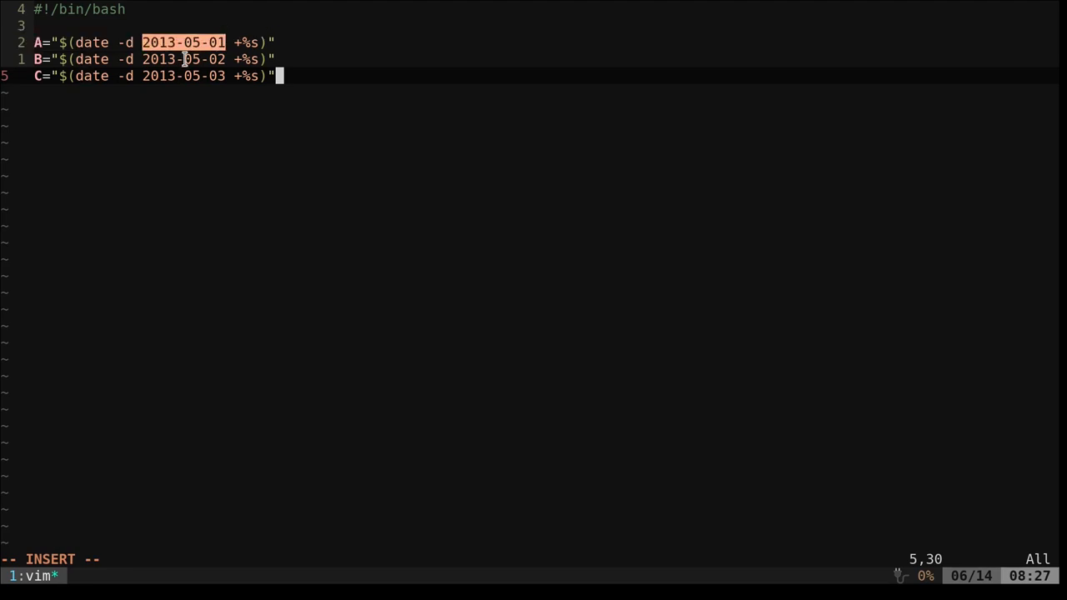
{"action": "mouse_move", "coordinate": [191, 81]}
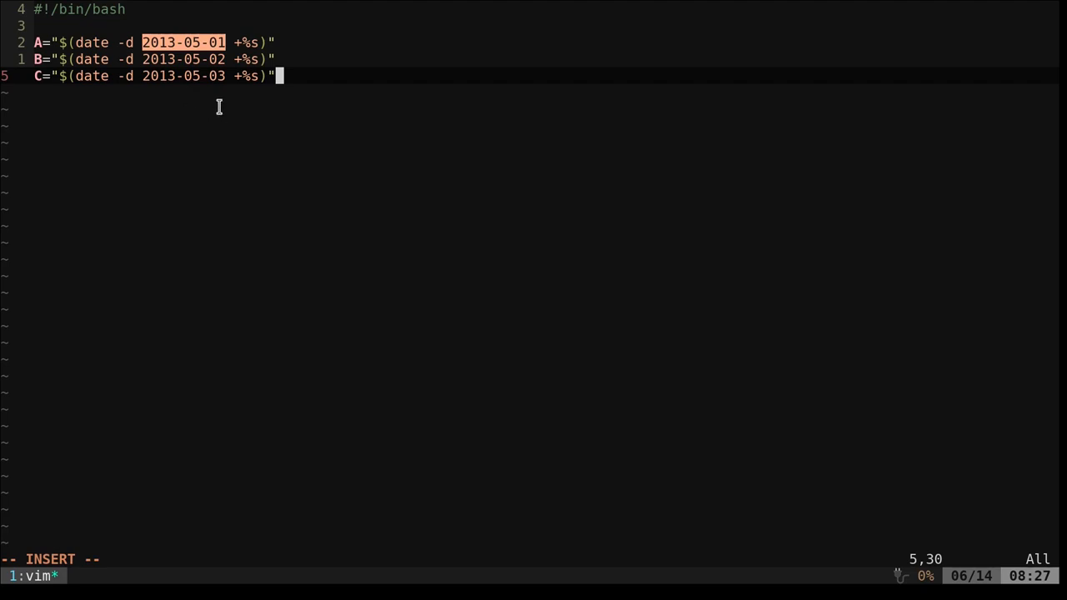
{"action": "mouse_move", "coordinate": [212, 110]}
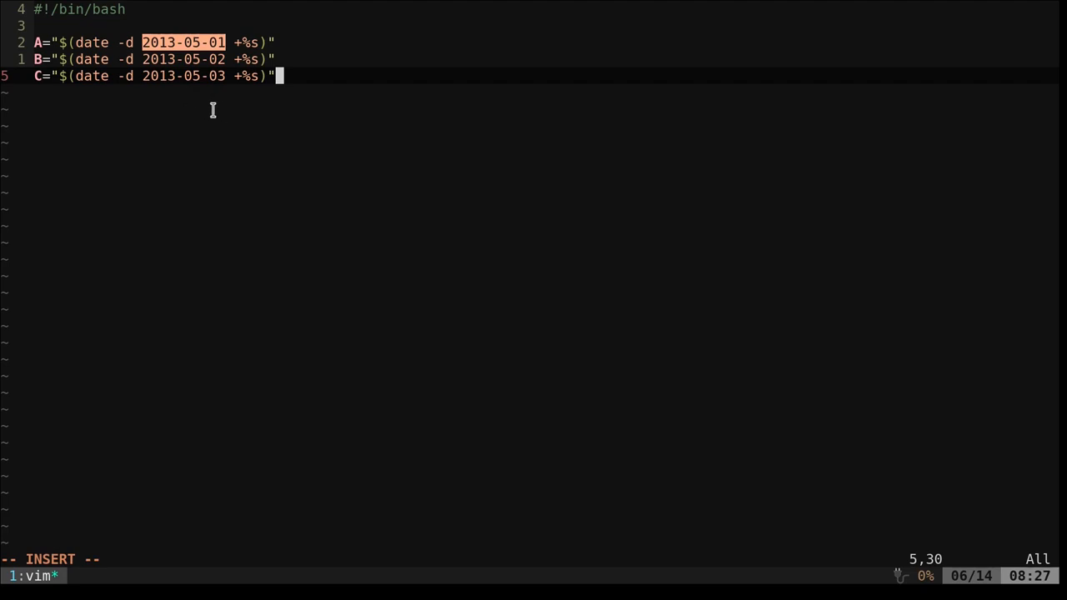
{"action": "mouse_move", "coordinate": [282, 121]}
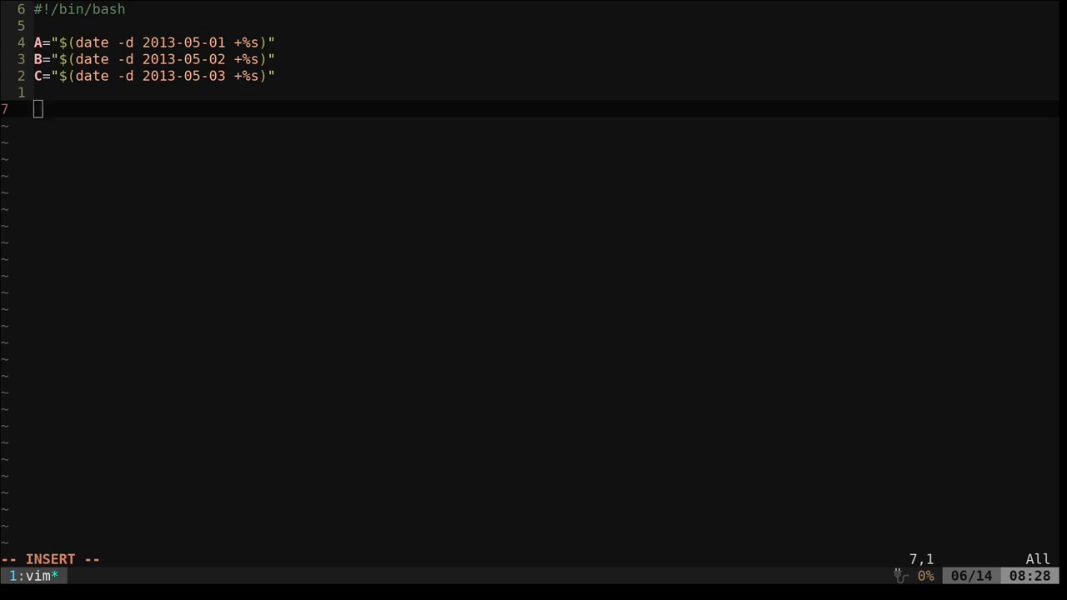
{"action": "mouse_move", "coordinate": [447, 316]}
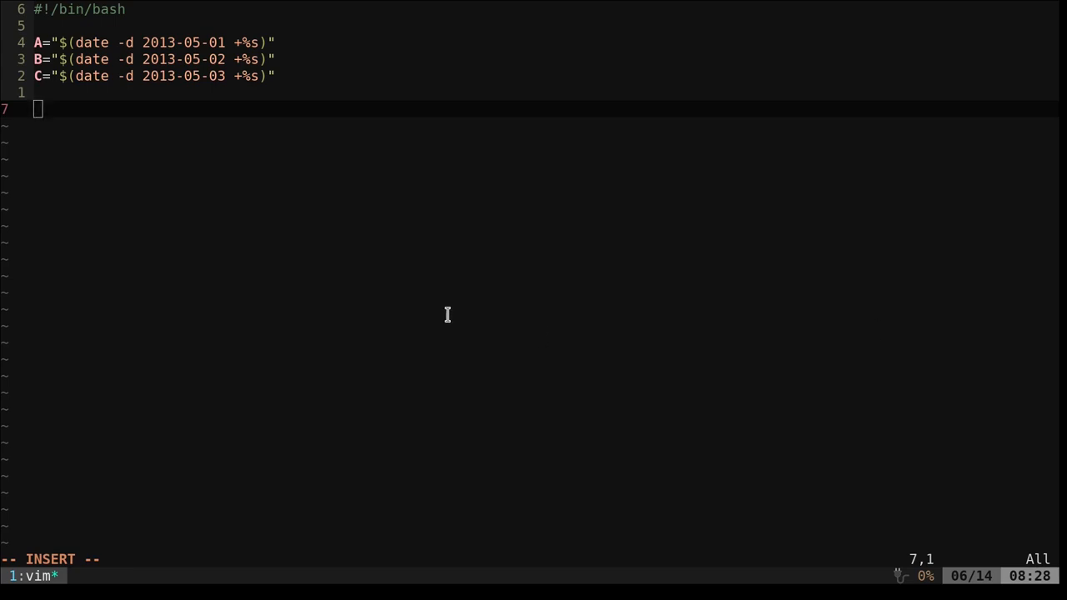
Add the line christmas="$(date +%F -d "12/25")" for this year's December 25
{"action": "type", "text": "christmas=\"$(date +%F -d \"12/25\")\""}
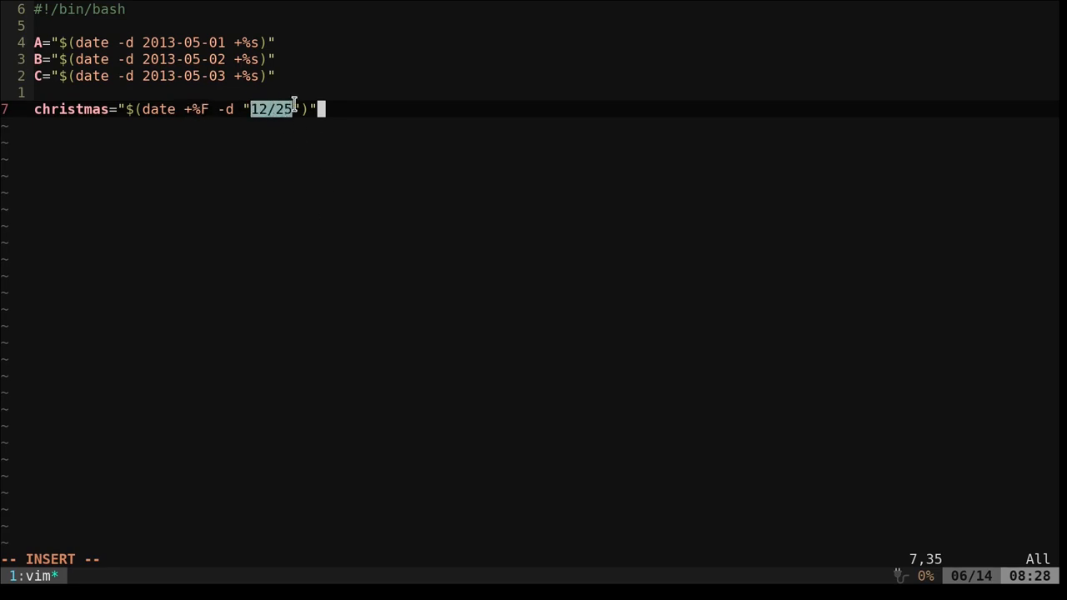
{"action": "mouse_move", "coordinate": [339, 126]}
{"action": "type", "text": "for i in {0..10}"}
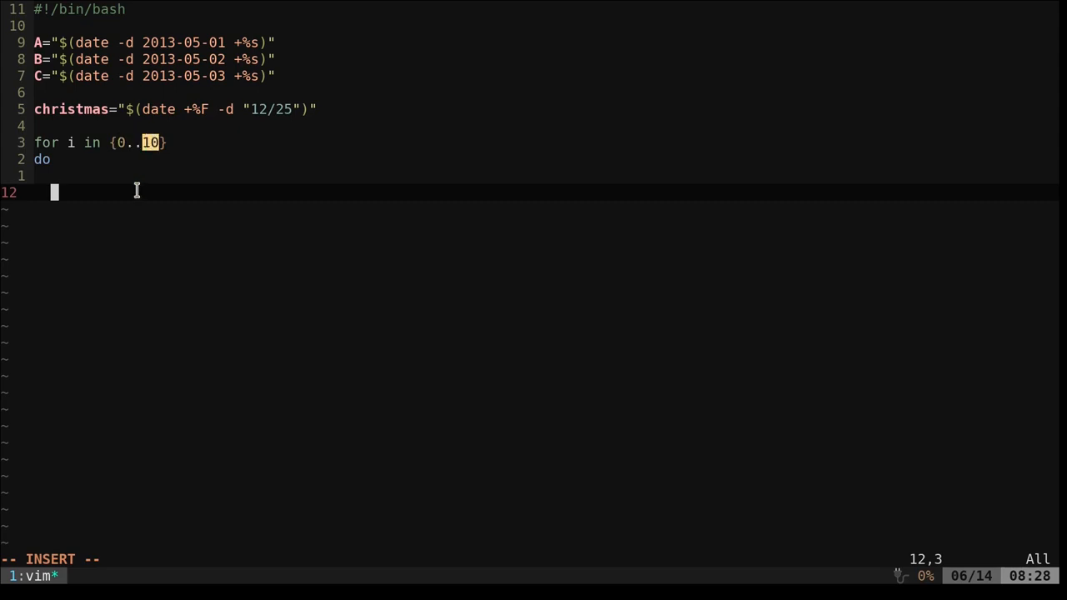
{"action": "mouse_move", "coordinate": [90, 147]}
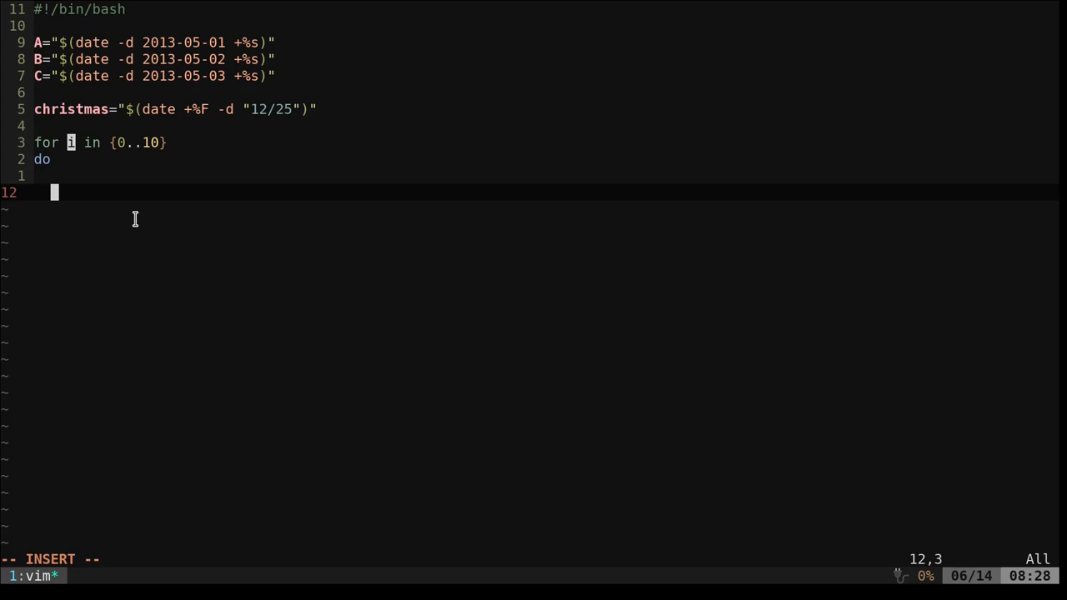
Close the {0..10} for loop with done and indent its empty body
{"action": "type", "text": "done"}
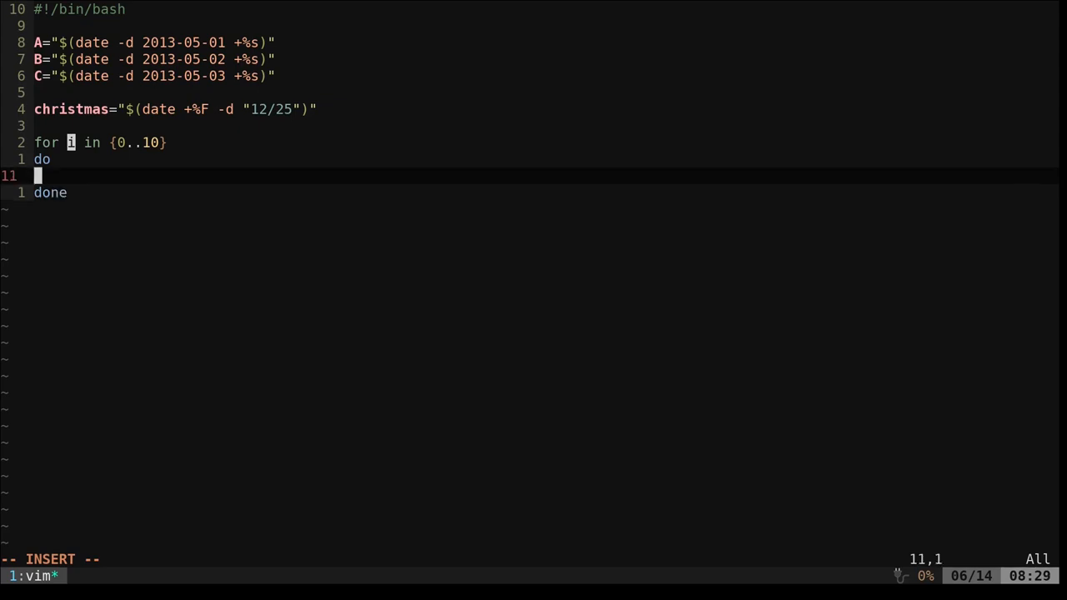
{"action": "type", "text": "\"  \""}
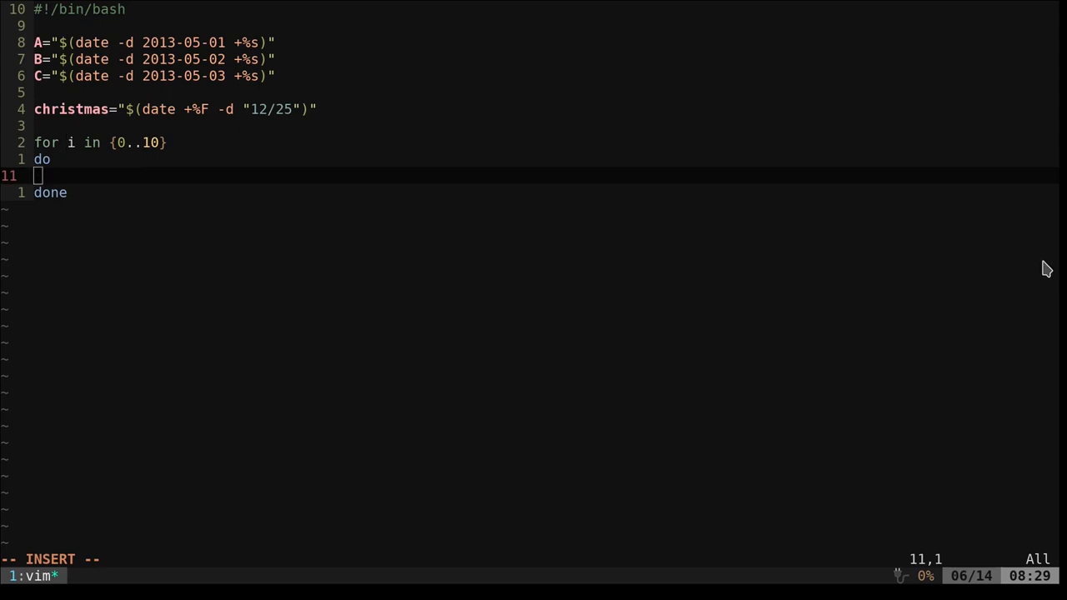
{"action": "mouse_move", "coordinate": [162, 340]}
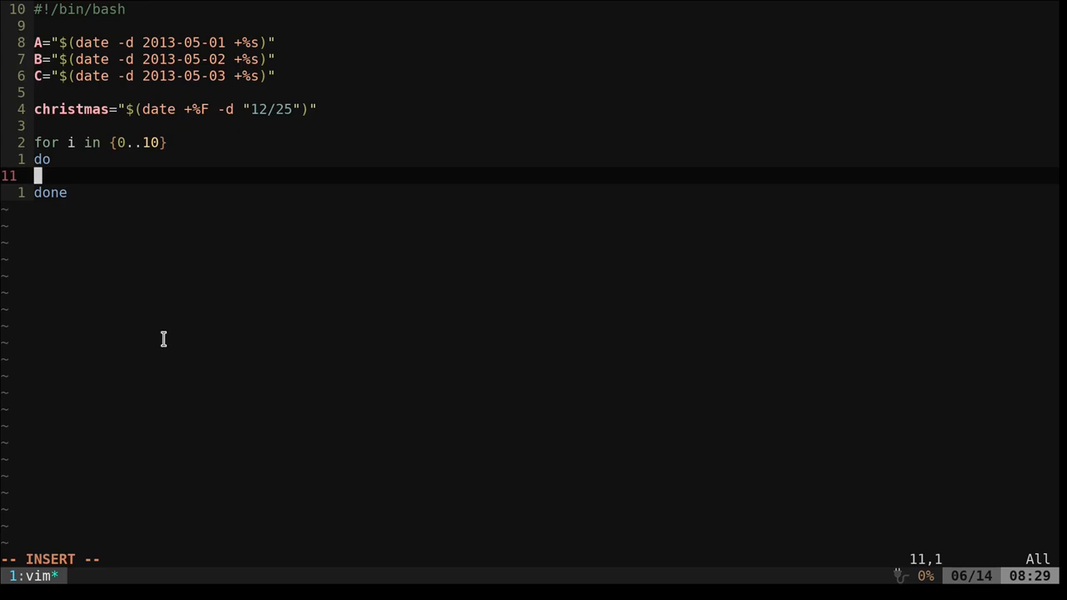
{"action": "mouse_move", "coordinate": [216, 301]}
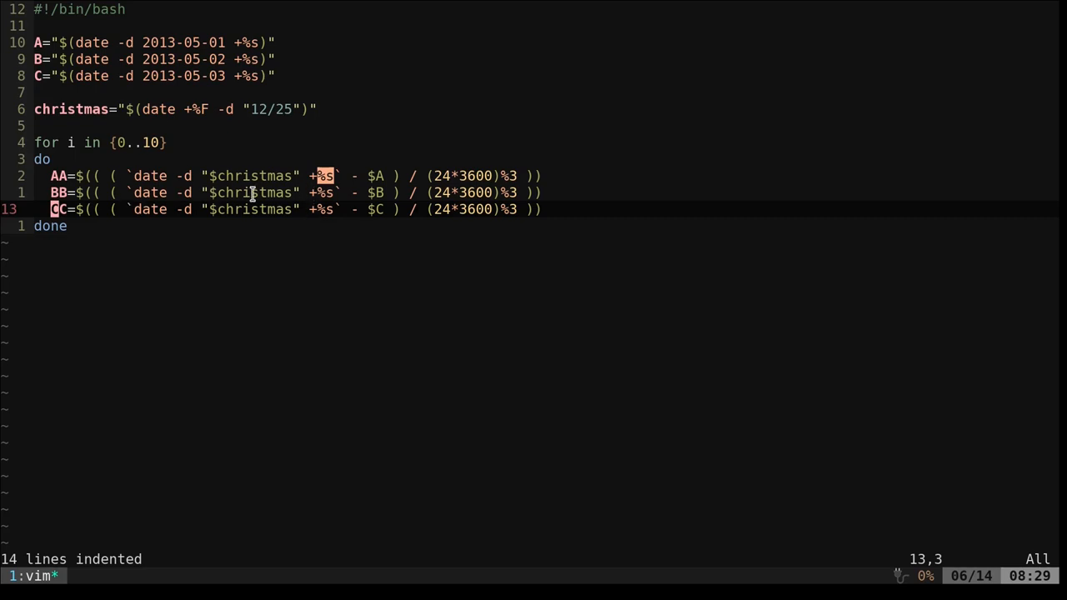
{"action": "mouse_move", "coordinate": [247, 183]}
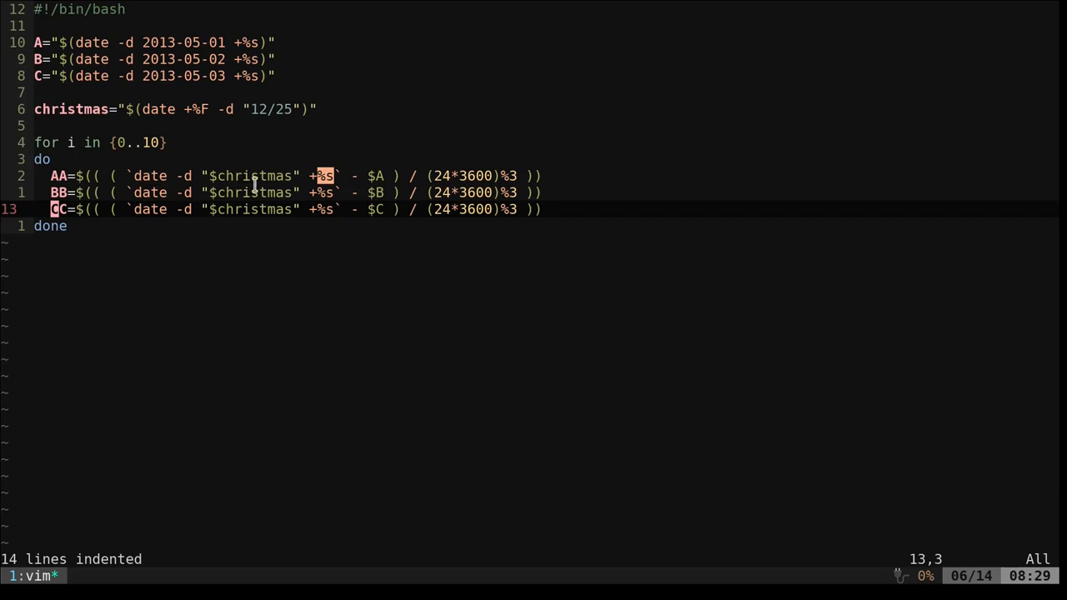
{"action": "mouse_move", "coordinate": [464, 327]}
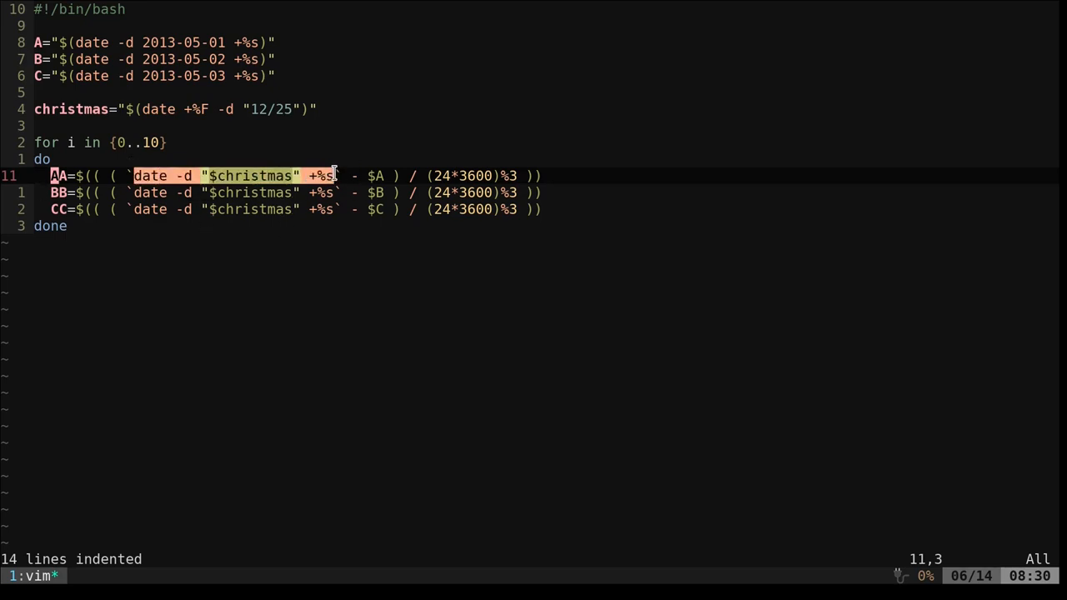
{"action": "mouse_move", "coordinate": [264, 412]}
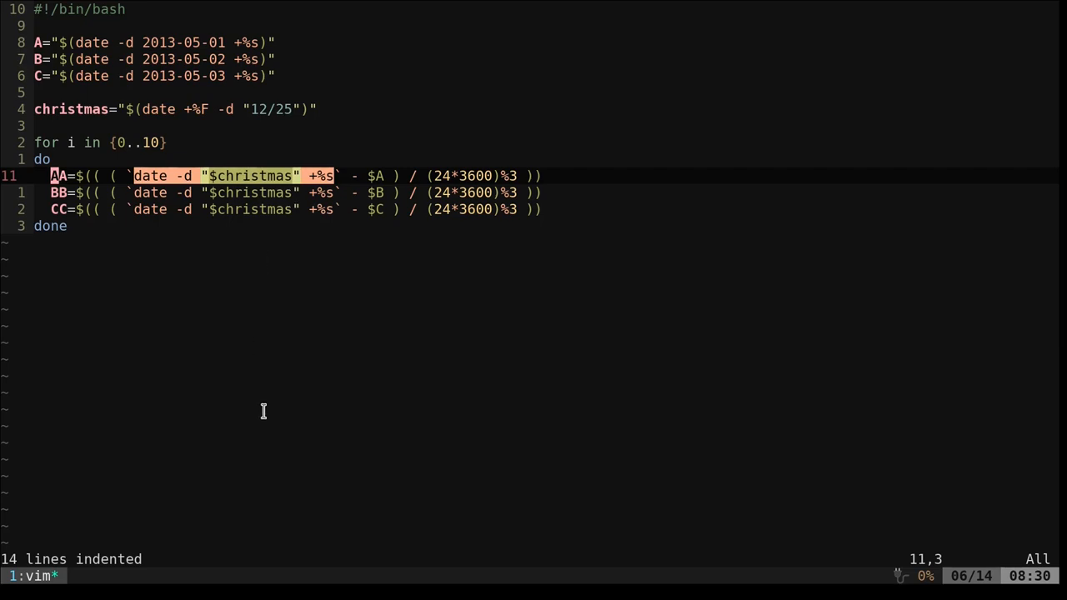
{"action": "mouse_move", "coordinate": [369, 175]}
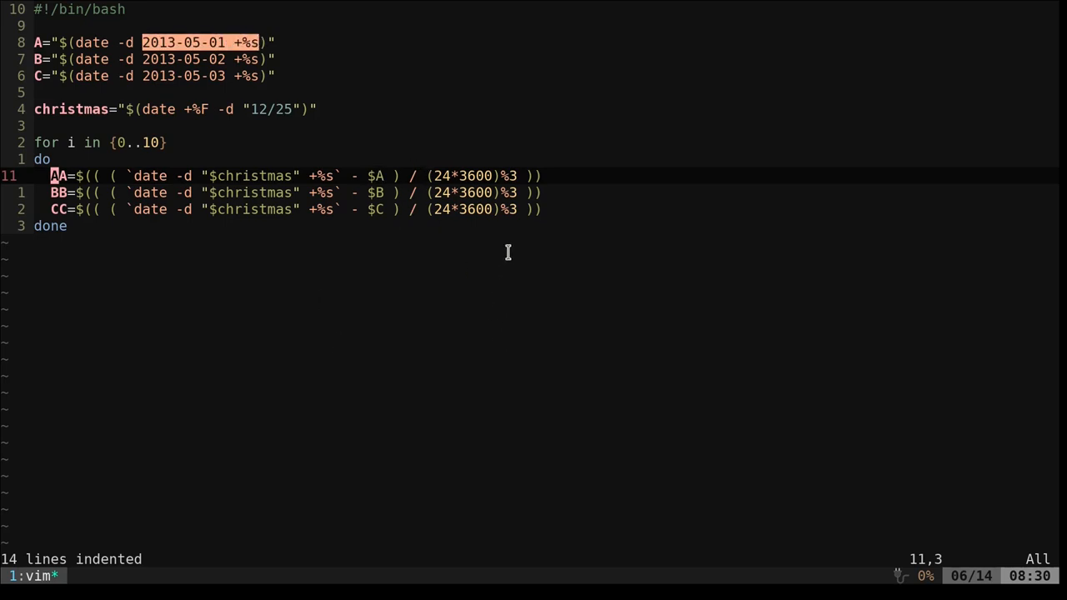
{"action": "mouse_move", "coordinate": [438, 176]}
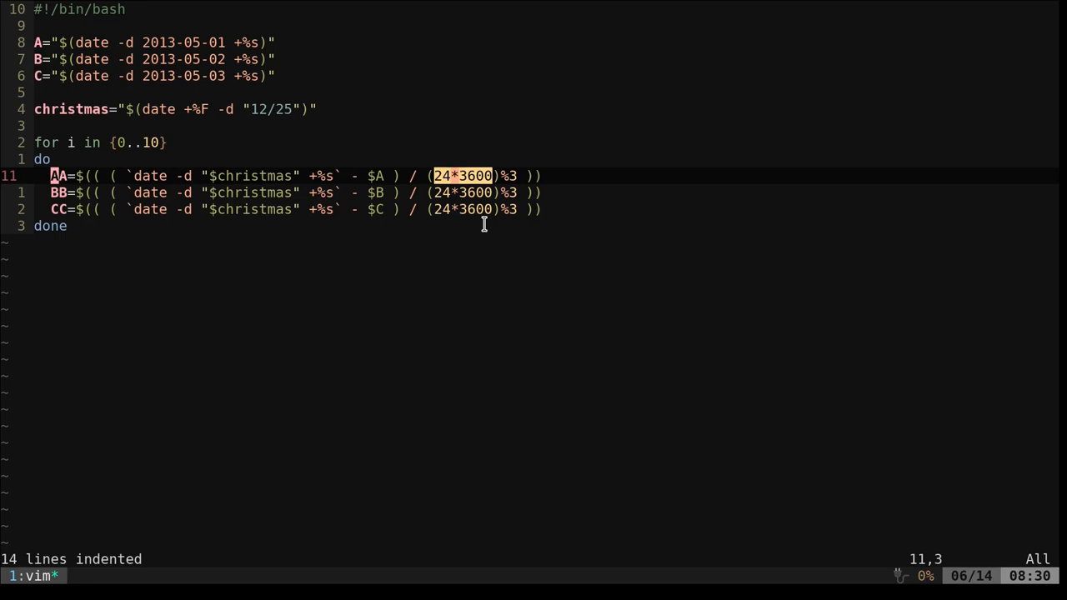
{"action": "mouse_move", "coordinate": [542, 267]}
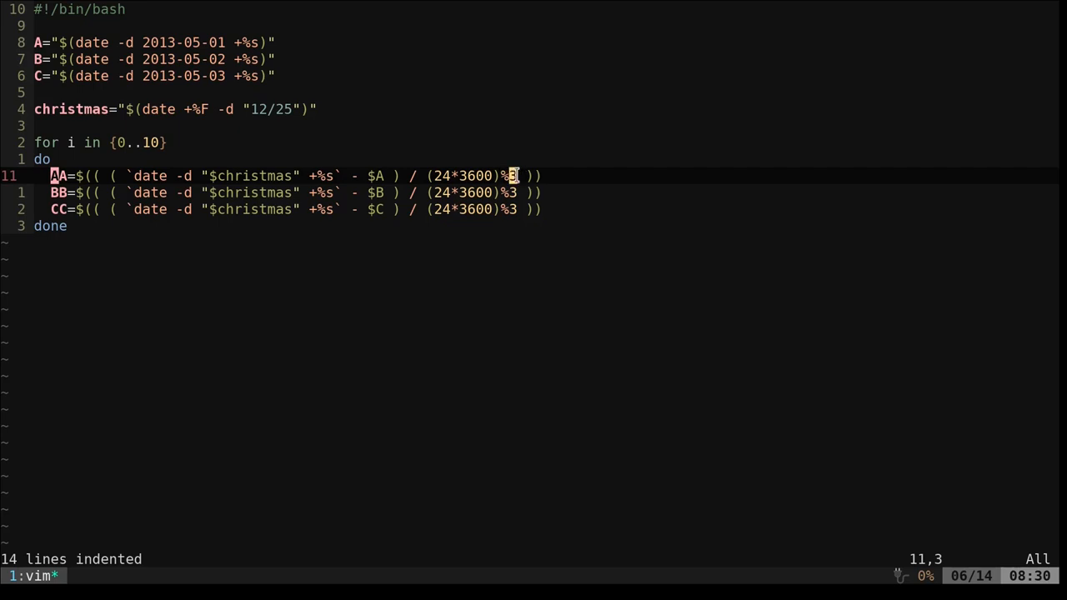
{"action": "mouse_move", "coordinate": [582, 275]}
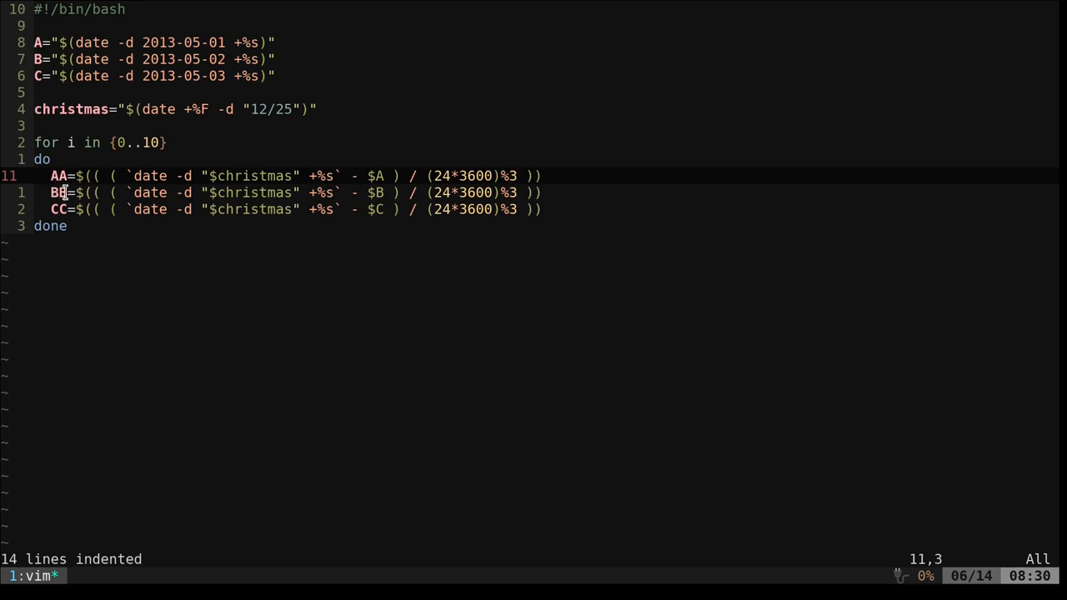
Move down to the CC modulo-3 calculation line inside the loop
{"action": "key", "text": "j"}
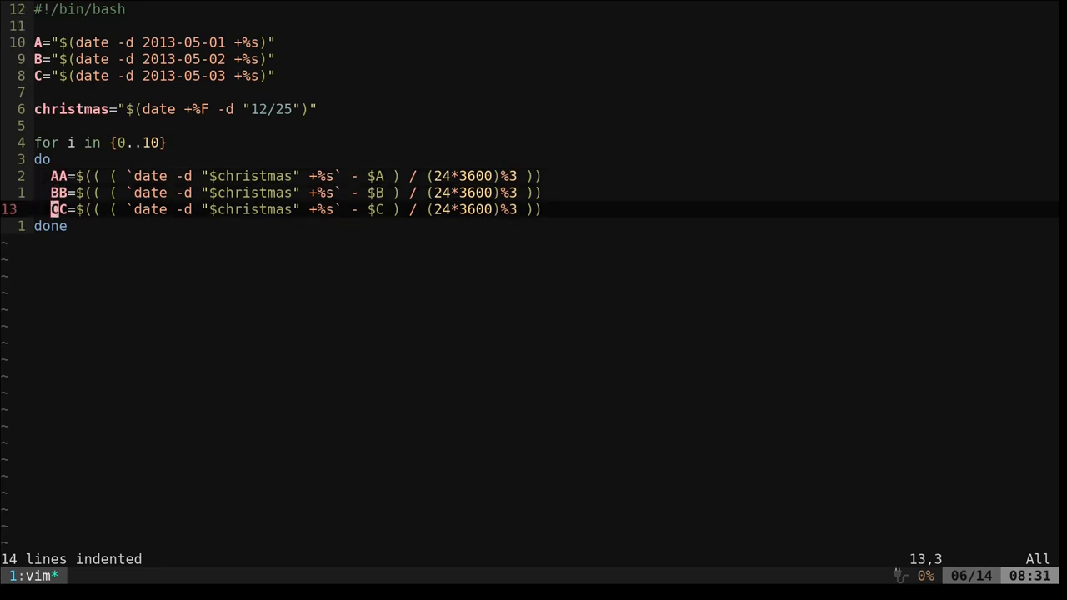
Open two blank lines below the CC calculation for the shift checks
{"action": "key", "text": "o"}
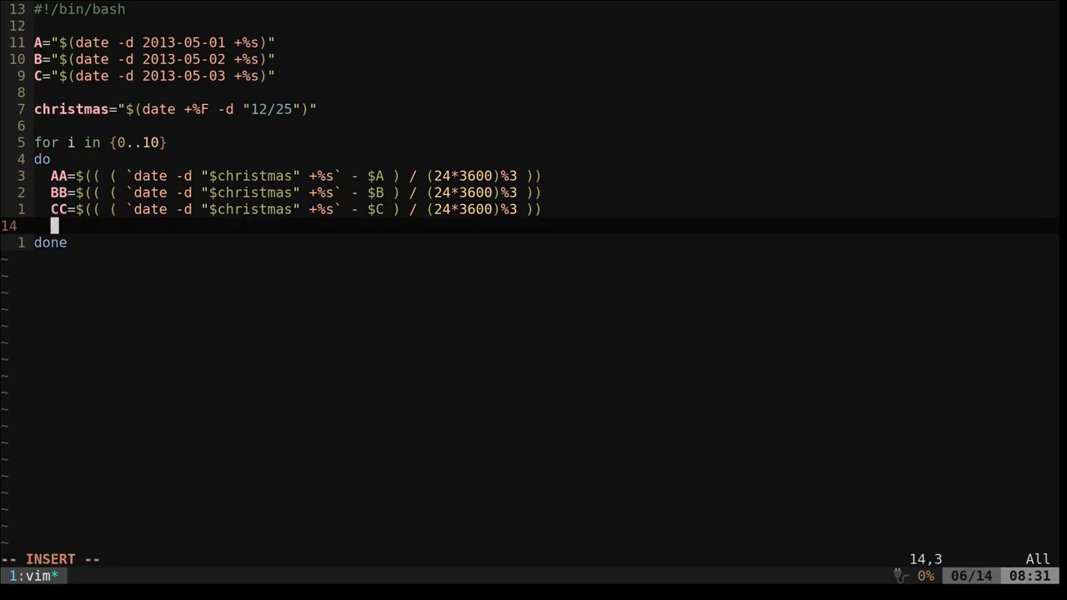
{"action": "key", "text": "Return"}
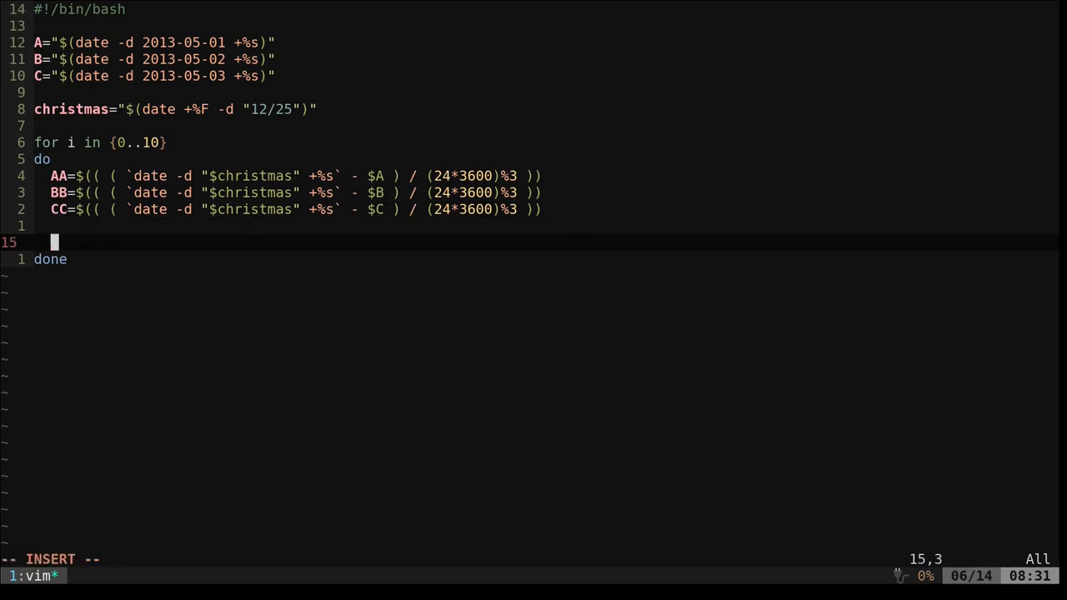
{"action": "mouse_move", "coordinate": [375, 352]}
{"action": "type", "text": "[[ \"$AA\" == 0 ]] && echo \"$christmas is A Shift\""}
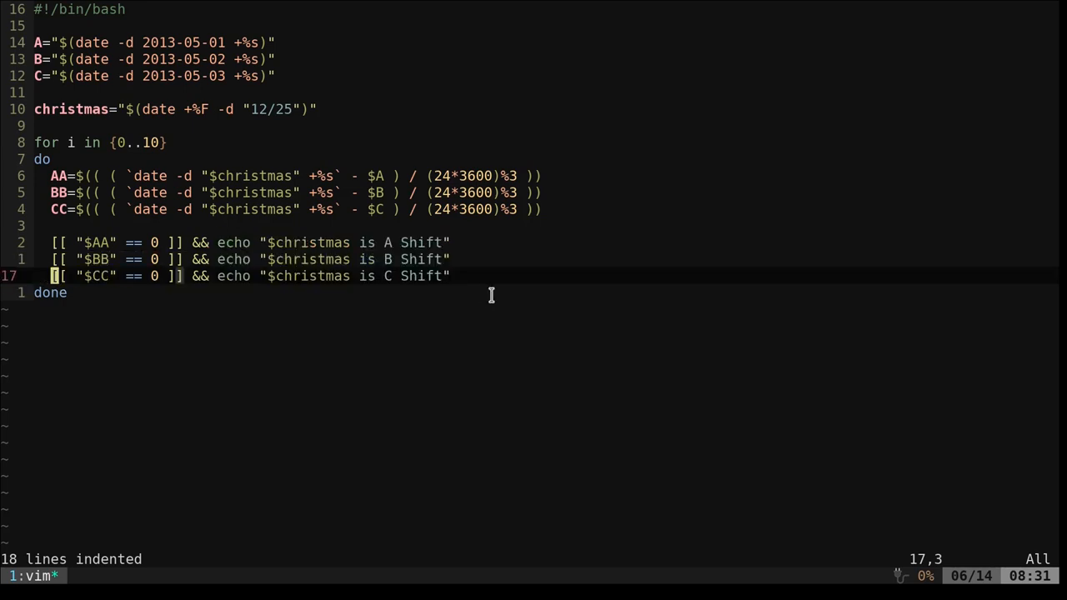
Add christmas=$(date -d "$christmas +1 year" +%Y-%m-%d) below the shift checks
{"action": "key", "text": "o"}
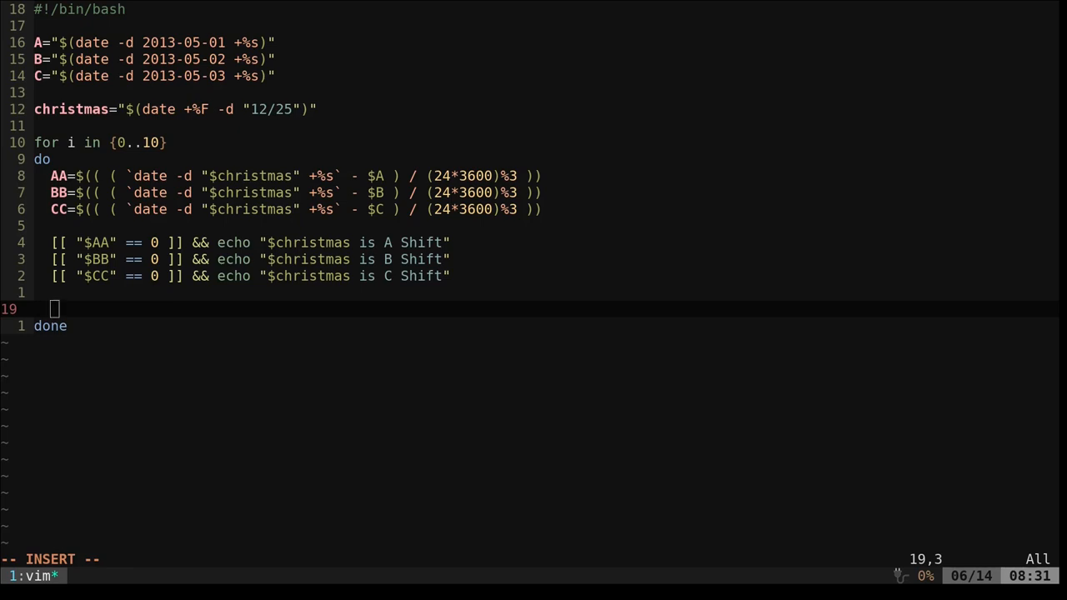
{"action": "type", "text": "christmas=$(date -d \"$christmas +1 year\" +%Y-%m-%d)"}
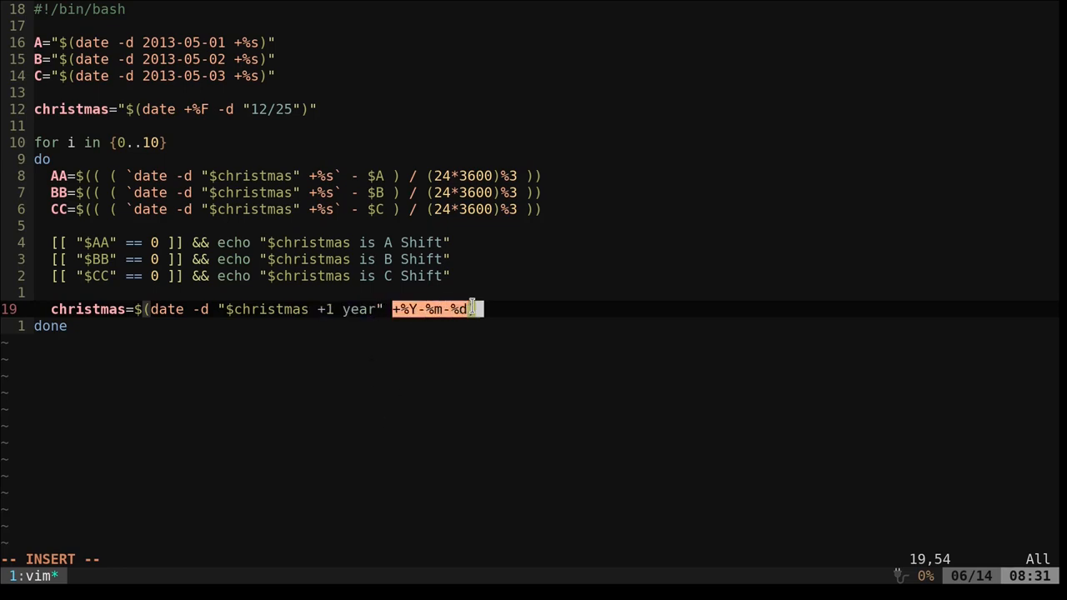
{"action": "type", "text": ")"}
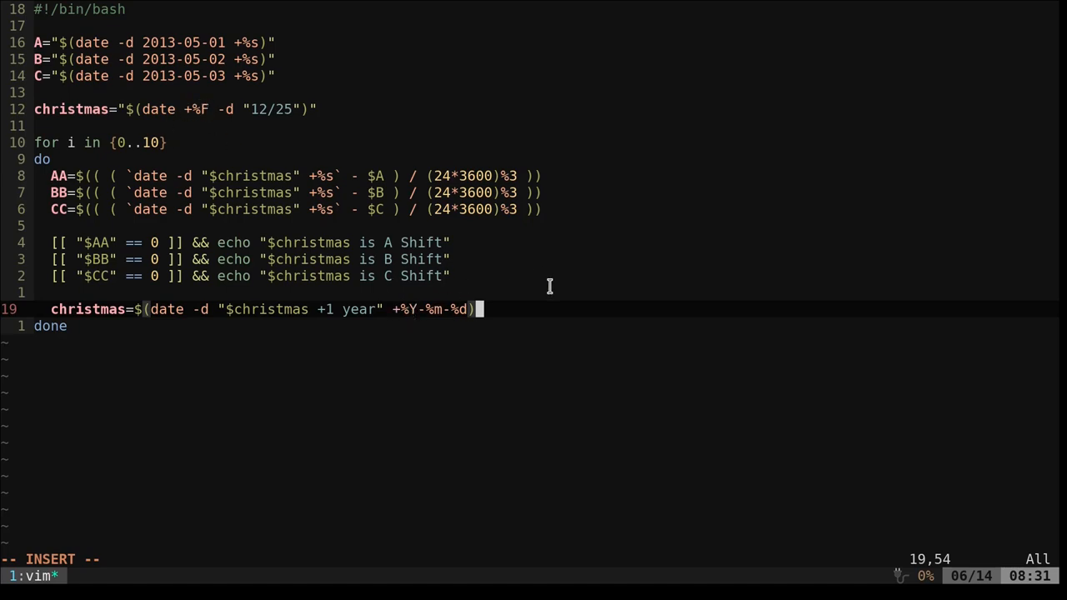
{"action": "mouse_move", "coordinate": [281, 421]}
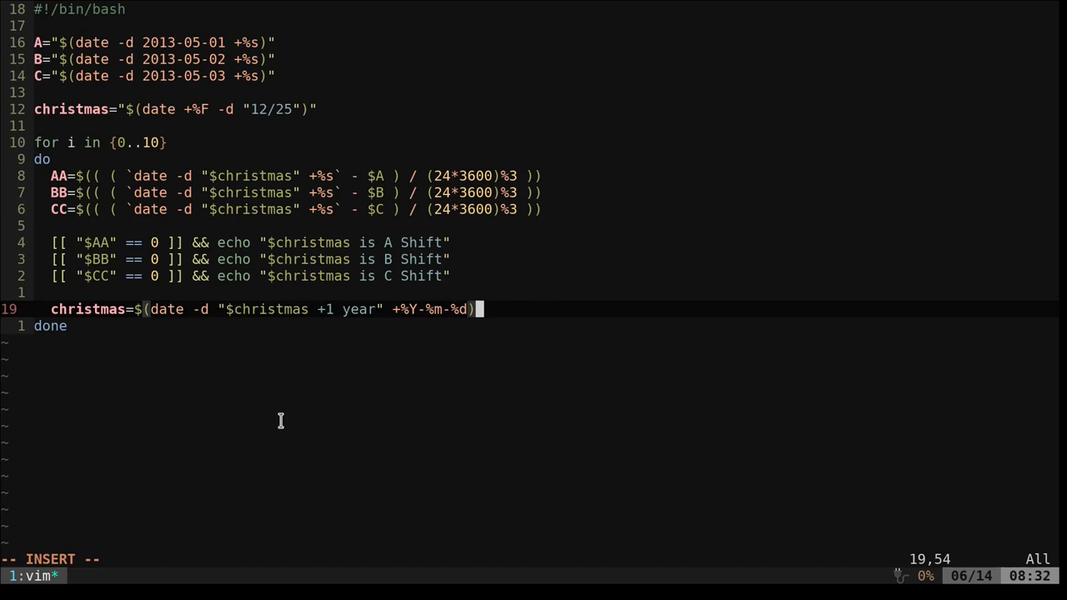
{"action": "mouse_move", "coordinate": [523, 325]}
{"action": "type", "text": "ch"}
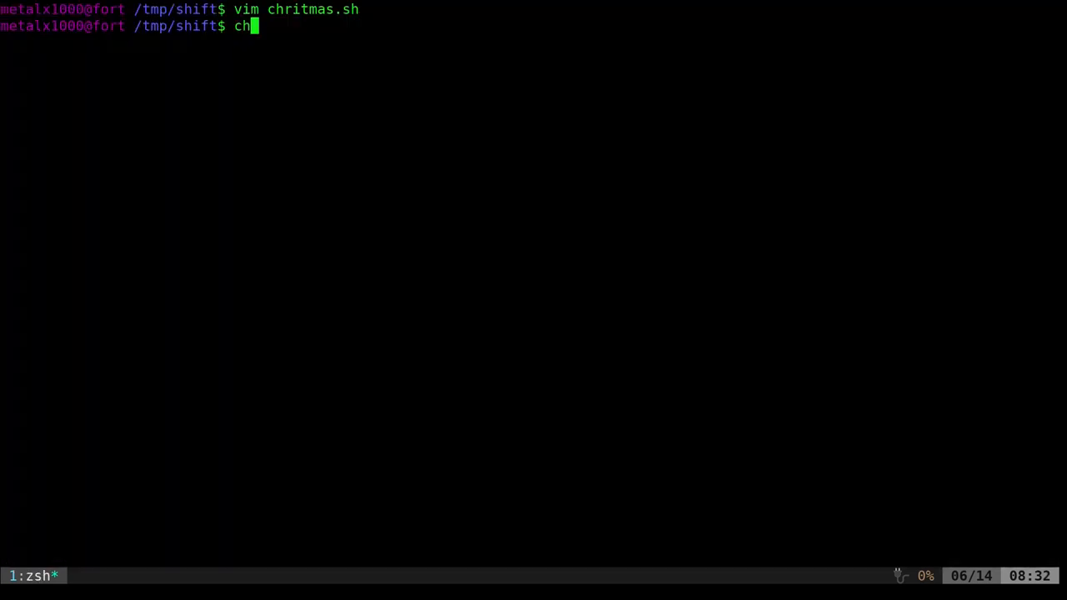
Make chritmas.sh executable with chmod +x and run it
{"action": "type", "text": "mod +x chritmas.sh"}
{"action": "type", "text": "./chritmas.sh"}
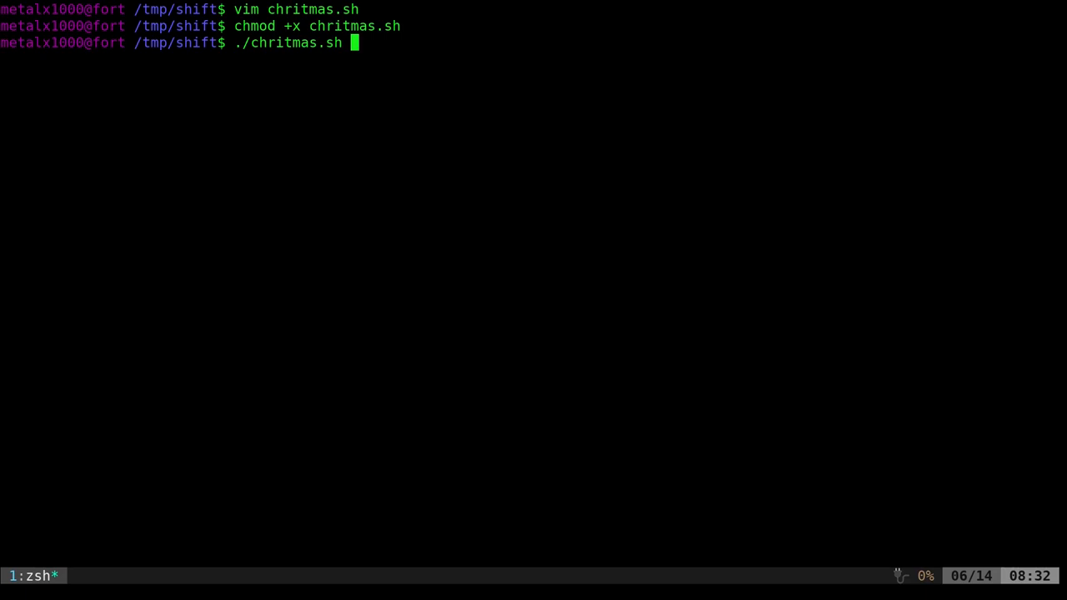
{"action": "key", "text": "Return"}
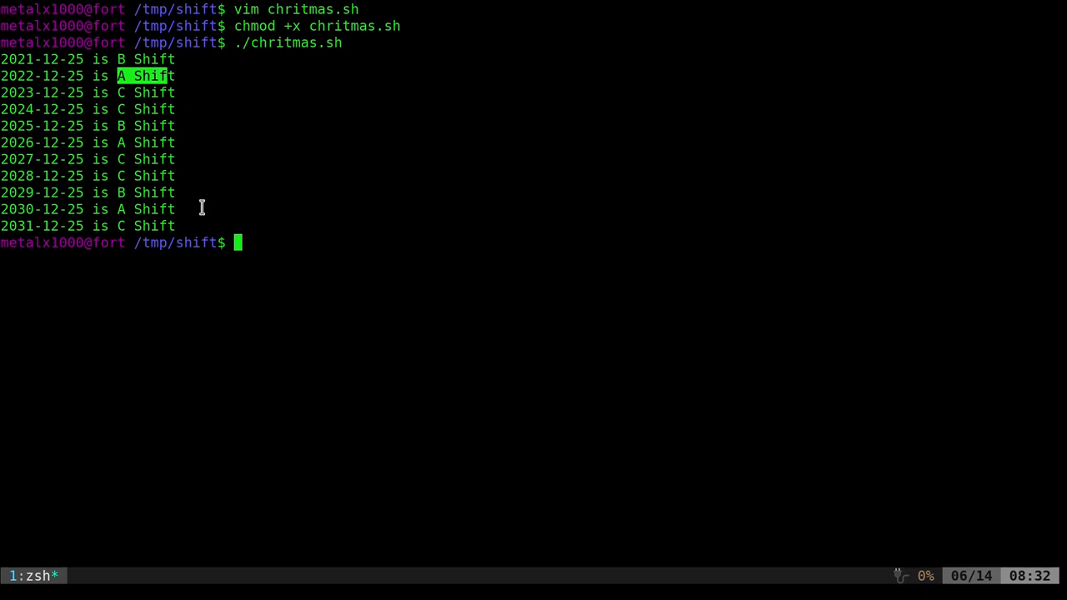
{"action": "mouse_move", "coordinate": [116, 92]}
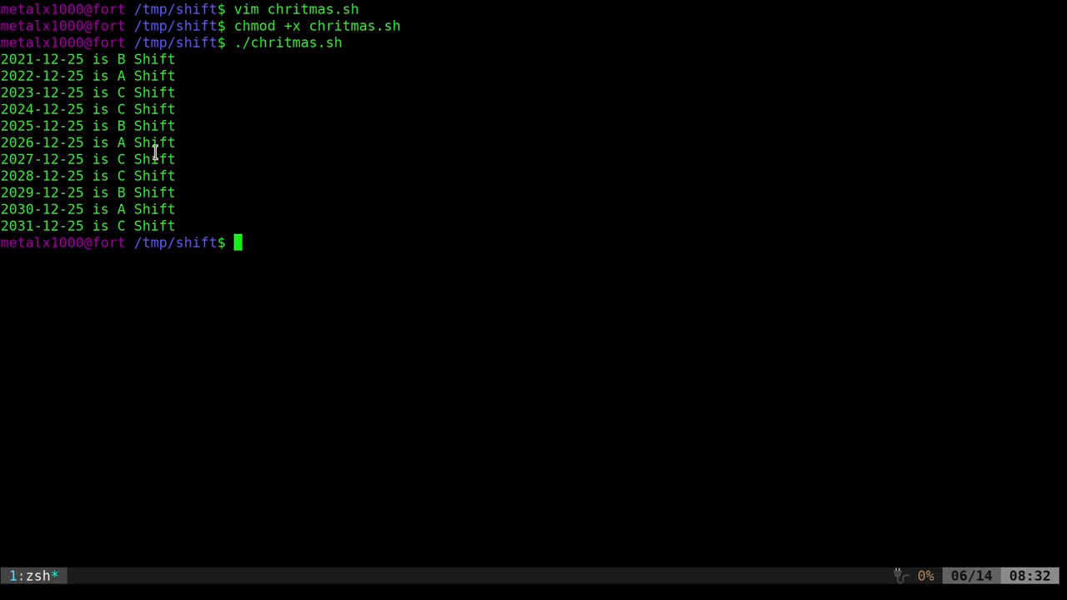
{"action": "mouse_move", "coordinate": [156, 148]}
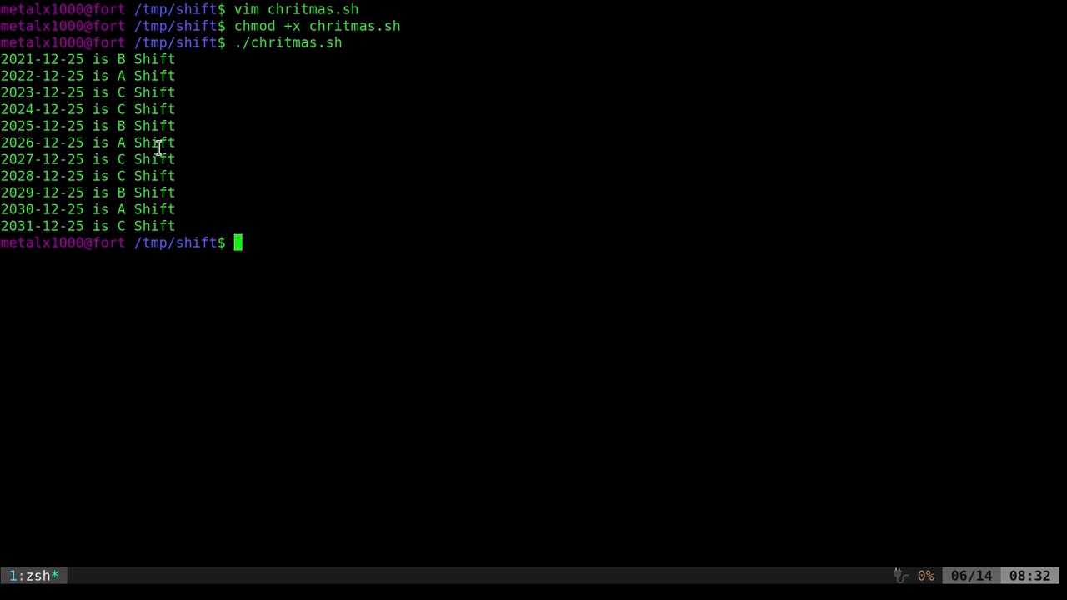
{"action": "mouse_move", "coordinate": [106, 95]}
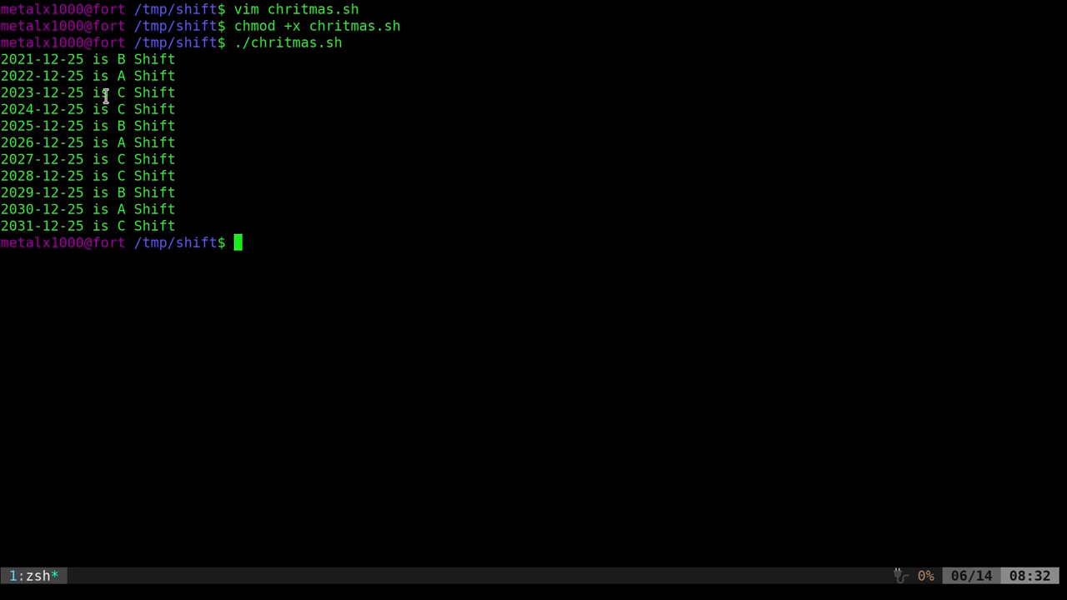
{"action": "mouse_move", "coordinate": [124, 92]}
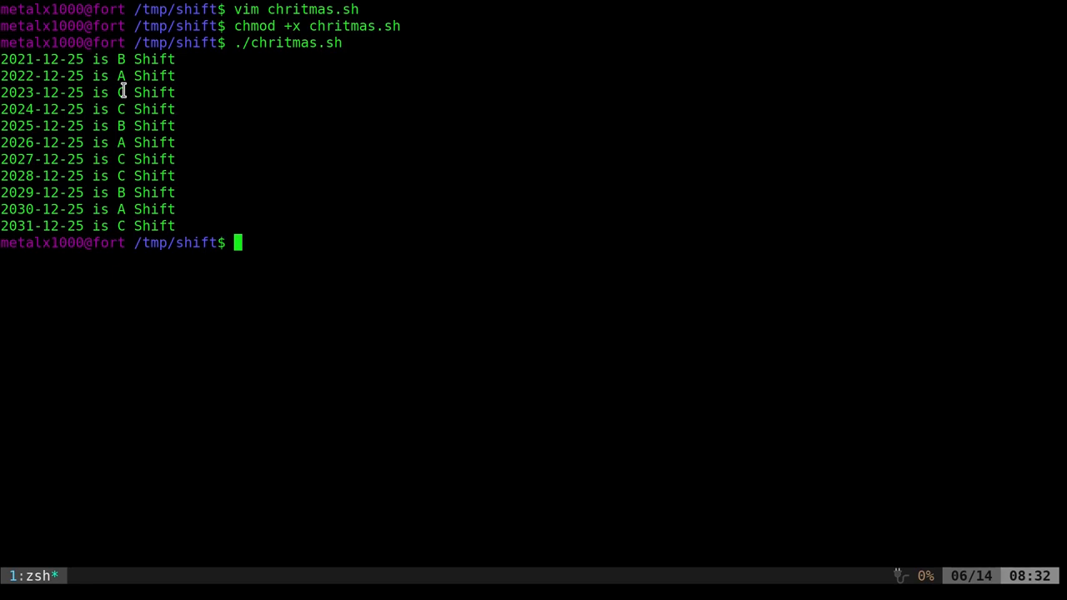
{"action": "mouse_move", "coordinate": [123, 91]}
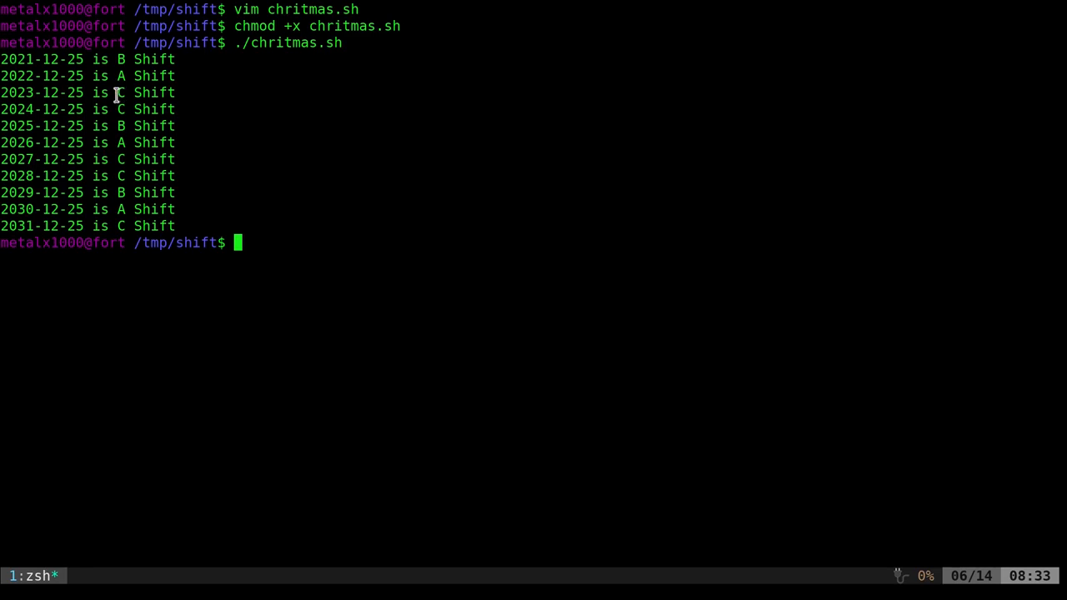
{"action": "mouse_move", "coordinate": [119, 88]}
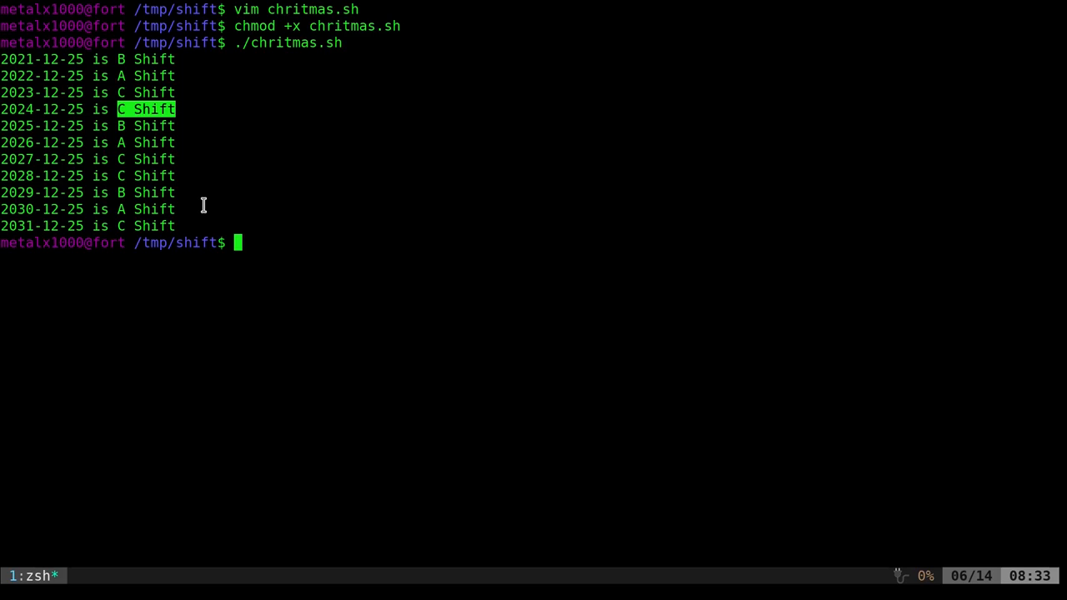
{"action": "mouse_move", "coordinate": [291, 72]}
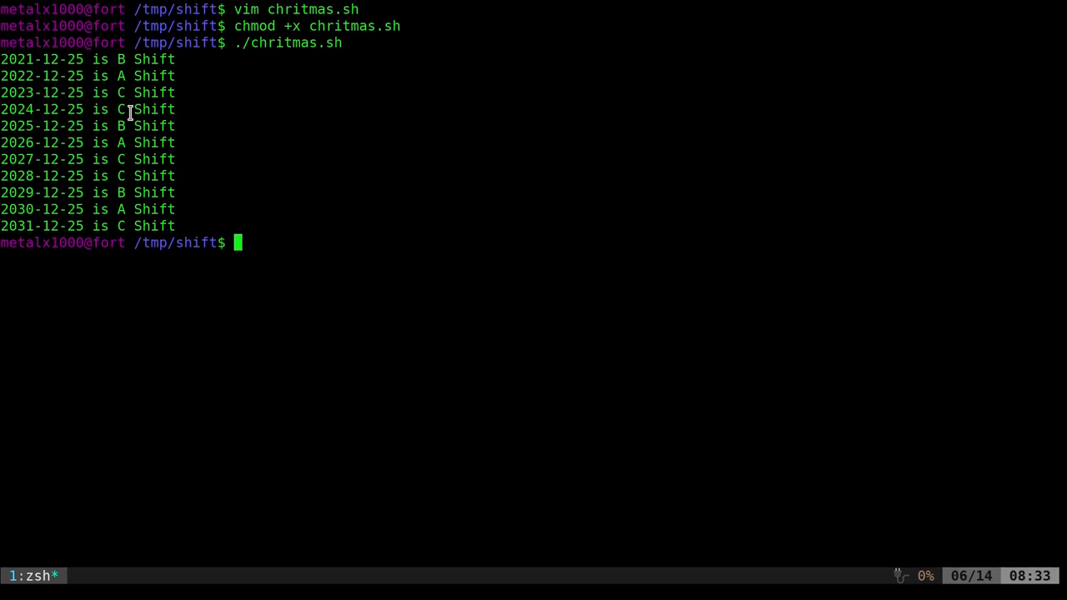
{"action": "mouse_move", "coordinate": [102, 126]}
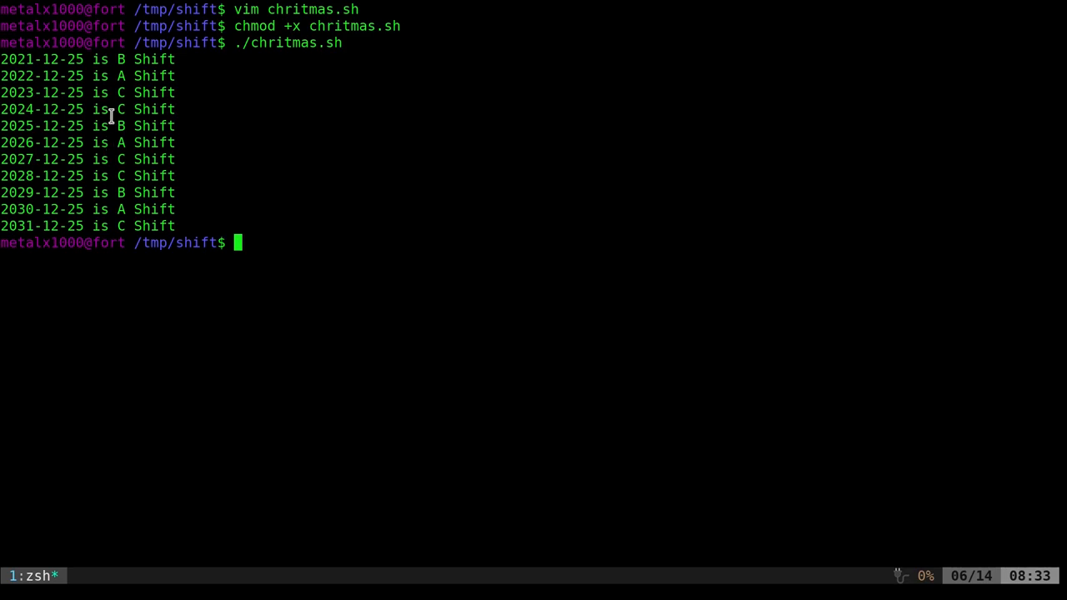
{"action": "mouse_move", "coordinate": [115, 93]}
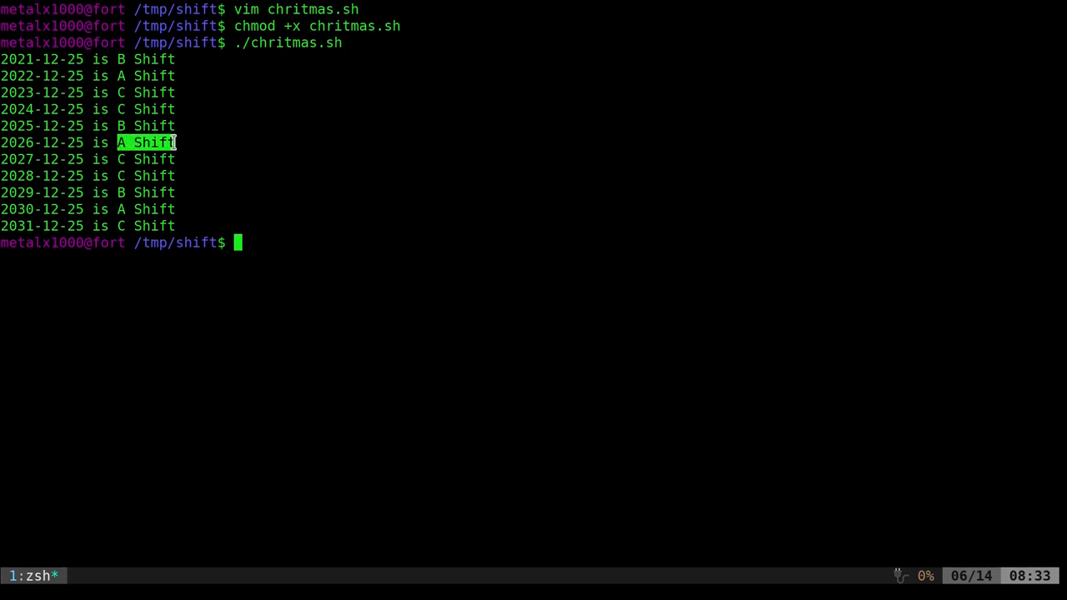
{"action": "mouse_move", "coordinate": [119, 209]}
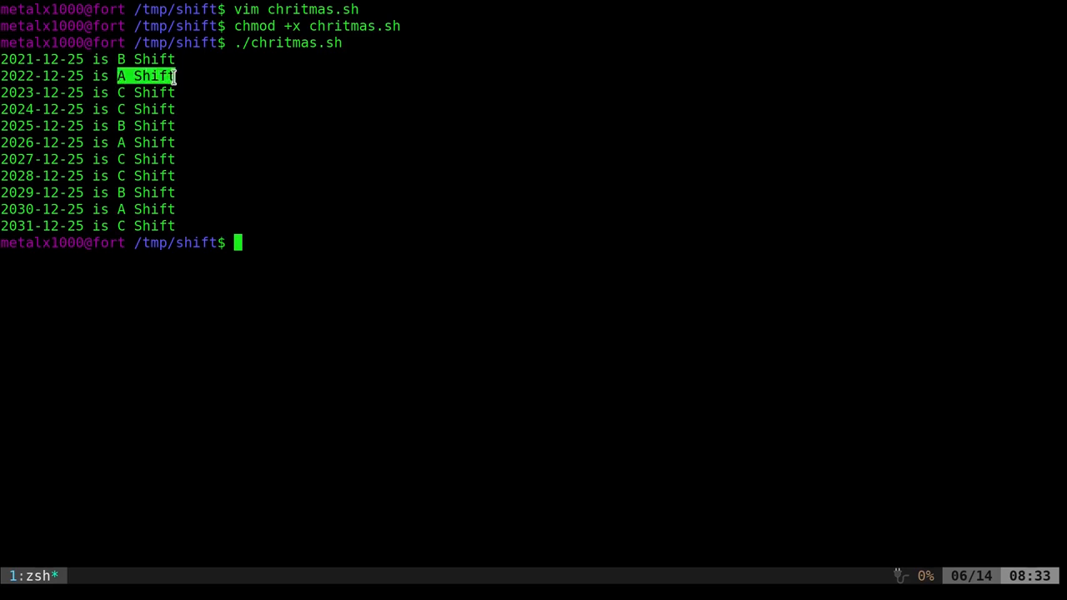
{"action": "mouse_move", "coordinate": [186, 124]}
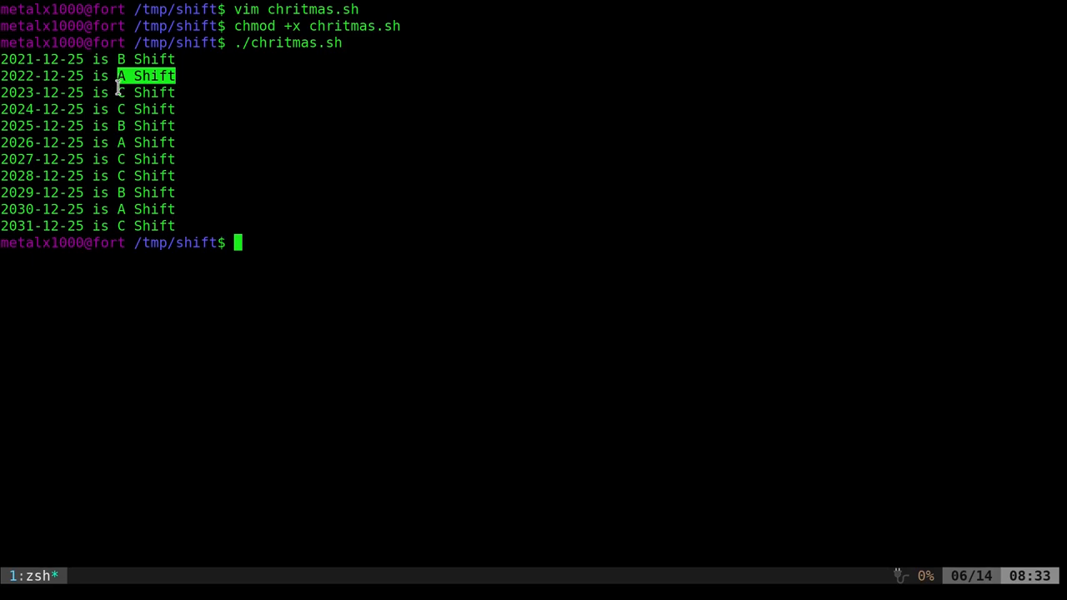
{"action": "mouse_move", "coordinate": [241, 121]}
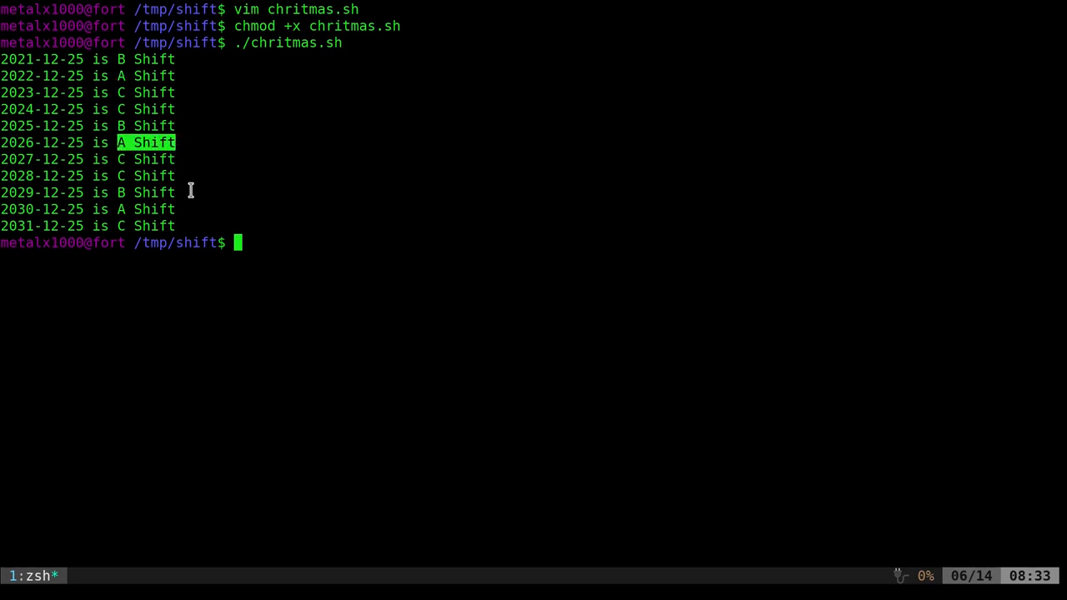
{"action": "mouse_move", "coordinate": [186, 180]}
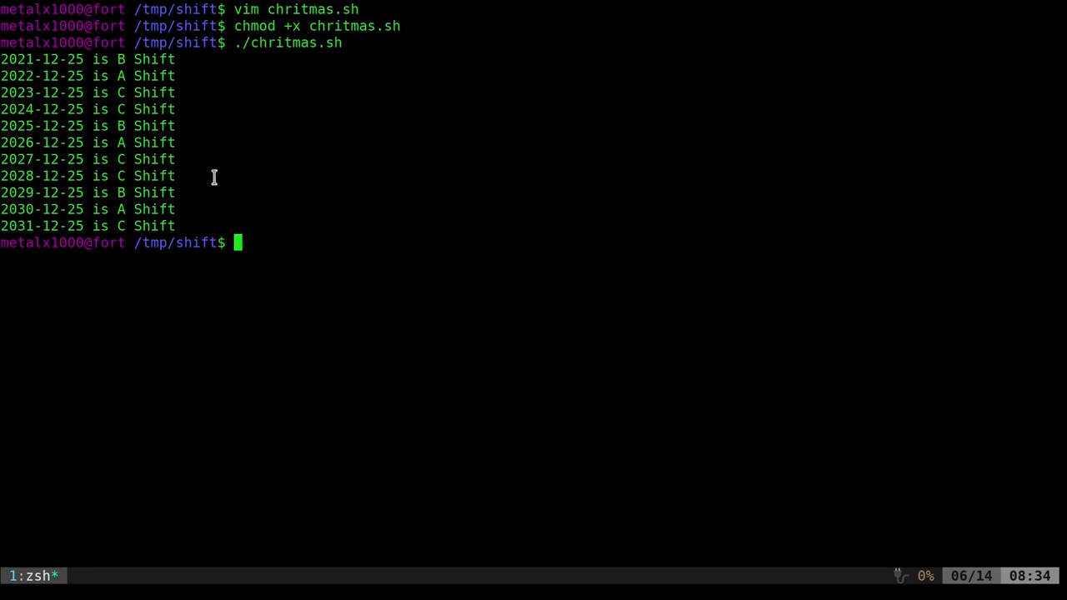
{"action": "mouse_move", "coordinate": [141, 160]}
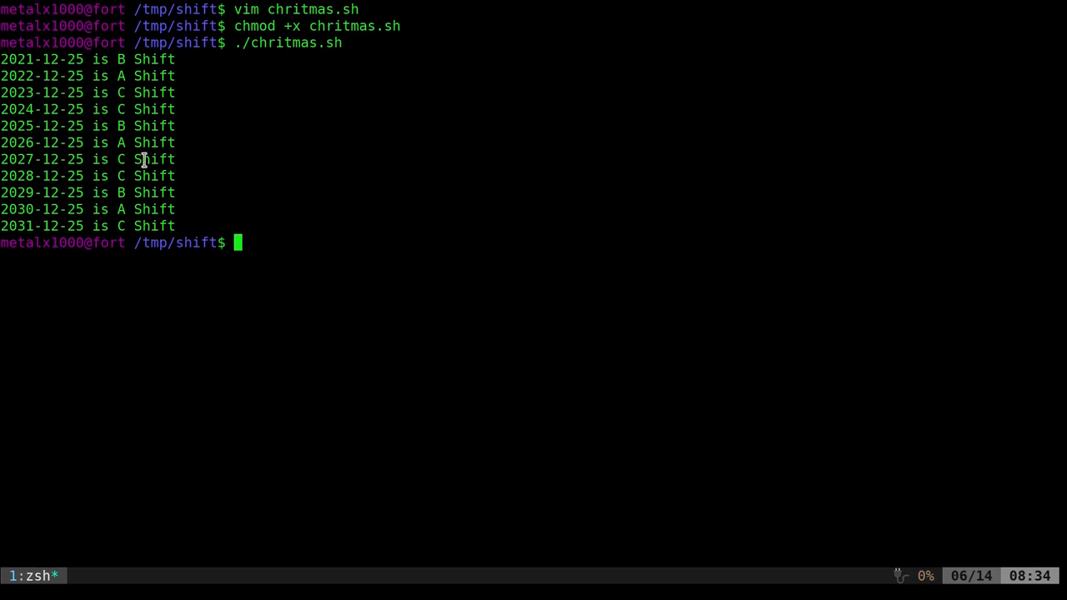
{"action": "mouse_move", "coordinate": [143, 59]}
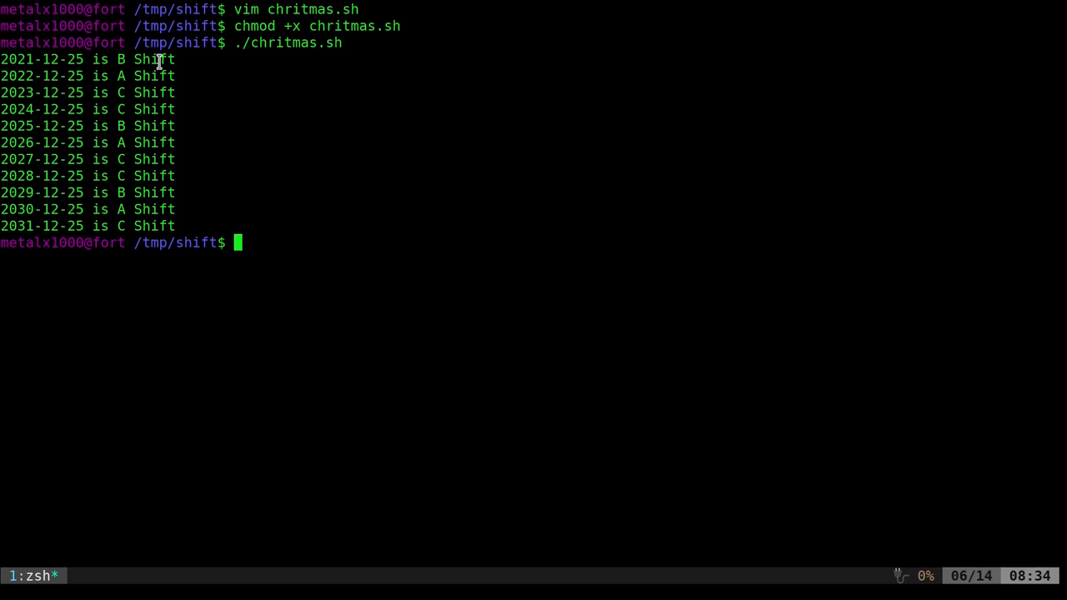
{"action": "mouse_move", "coordinate": [301, 139]}
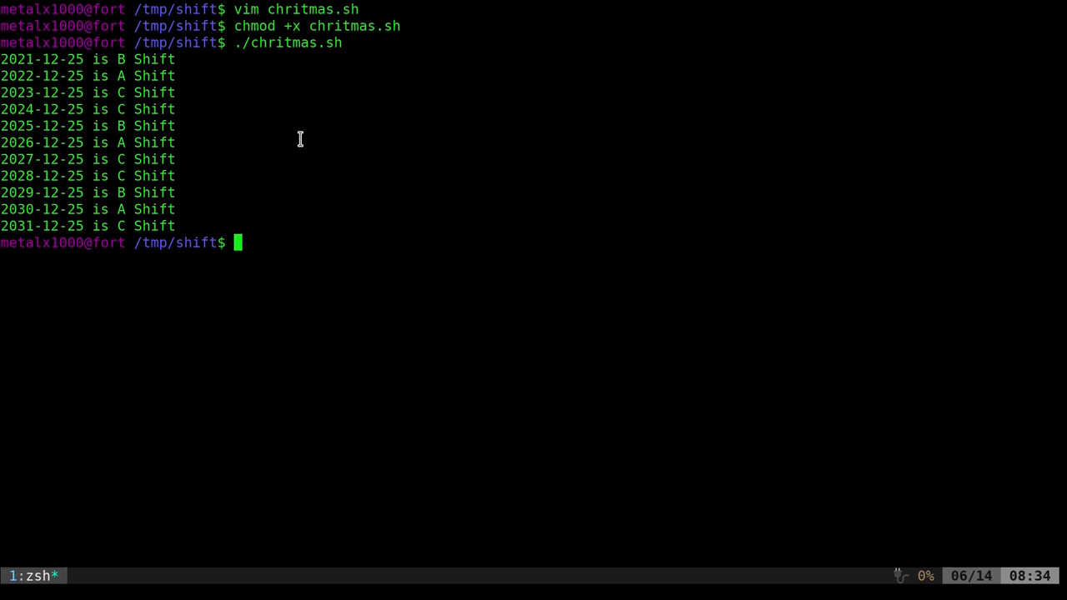
{"action": "mouse_move", "coordinate": [318, 137]}
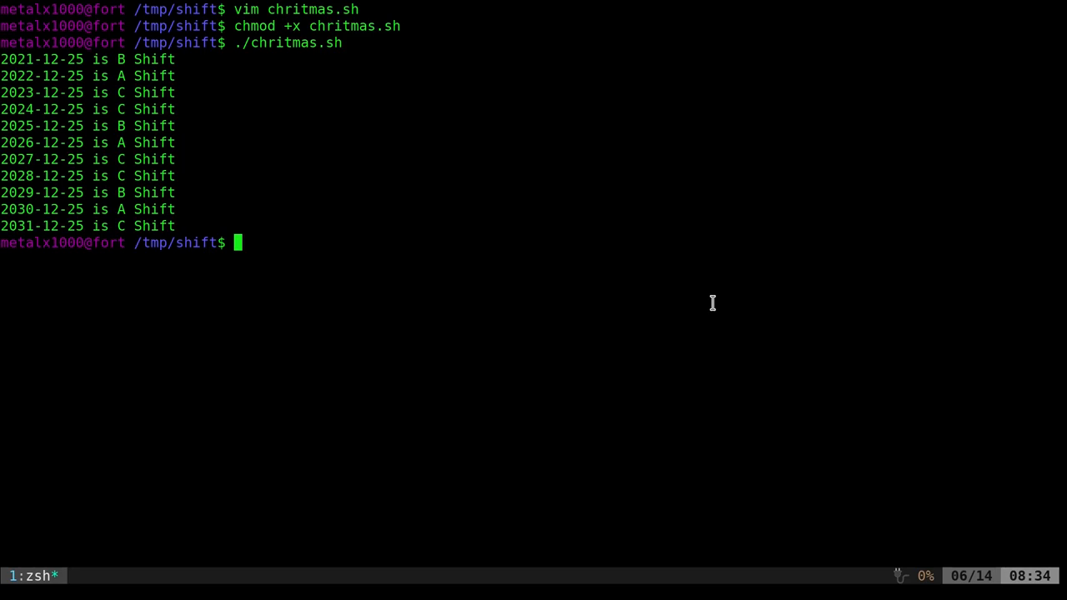
{"action": "mouse_move", "coordinate": [641, 351]}
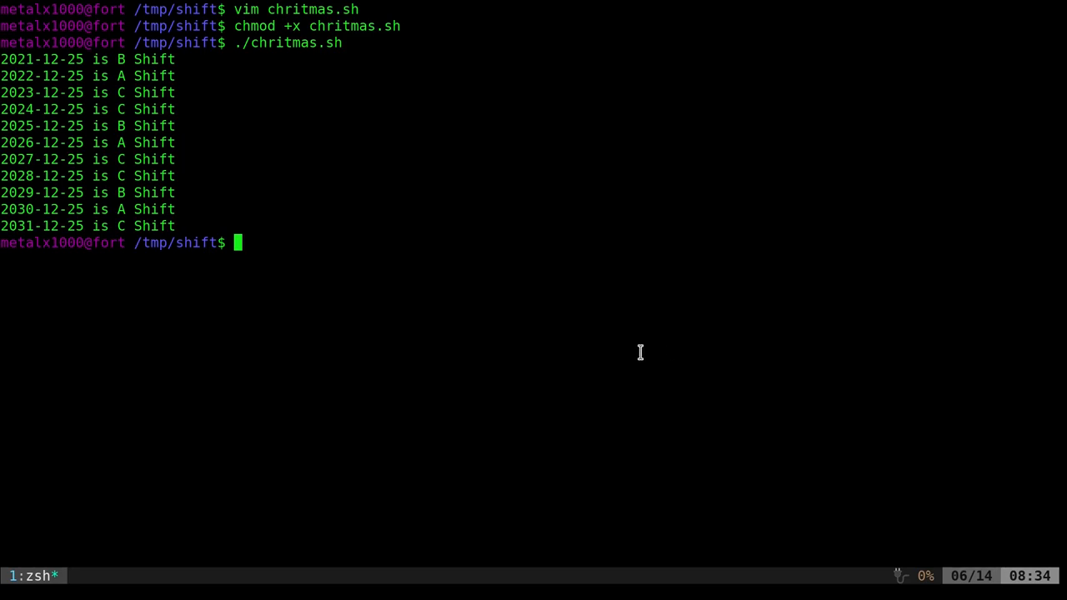